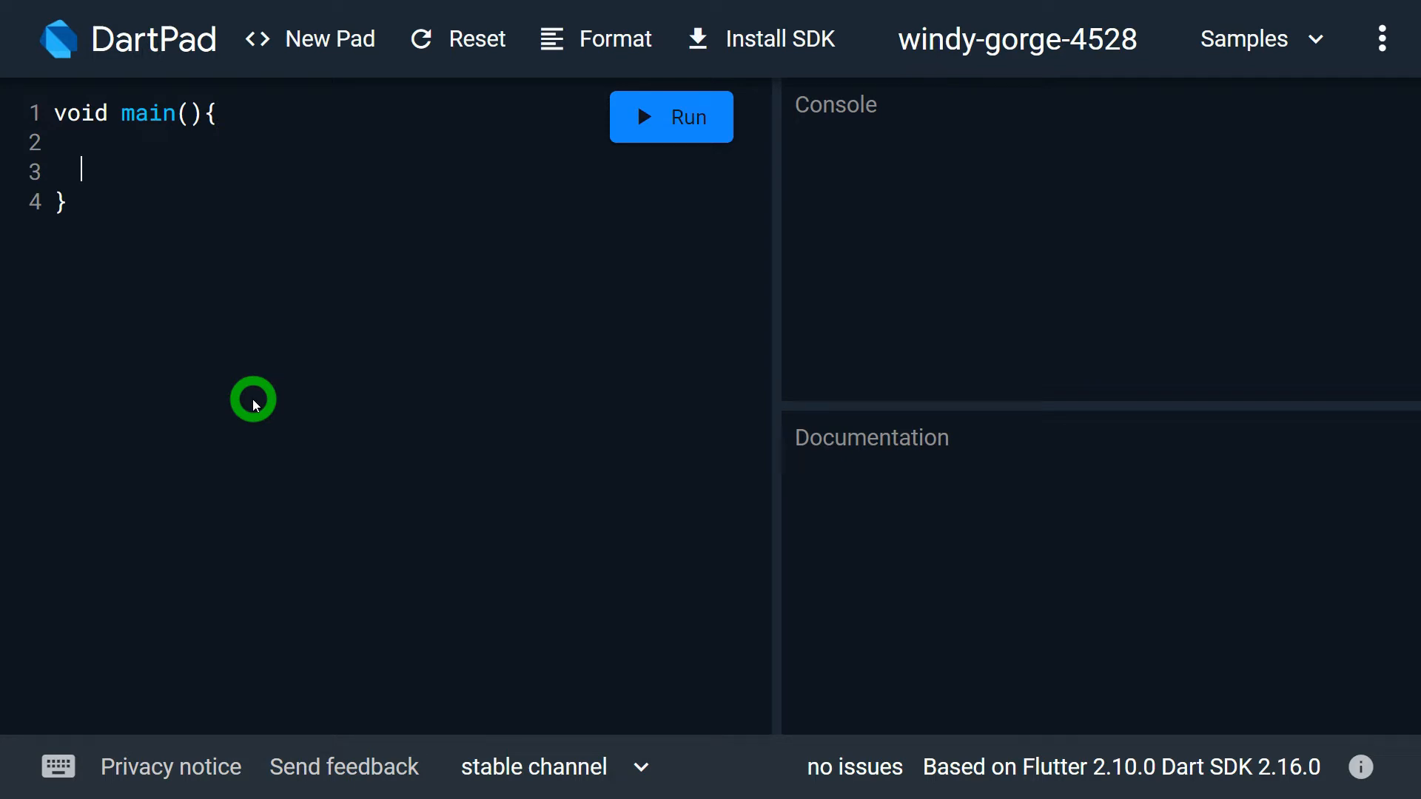
- Write the anonymous function (int n) { return n*n*n; }; inside main
{"action": "type", "text": "()"}
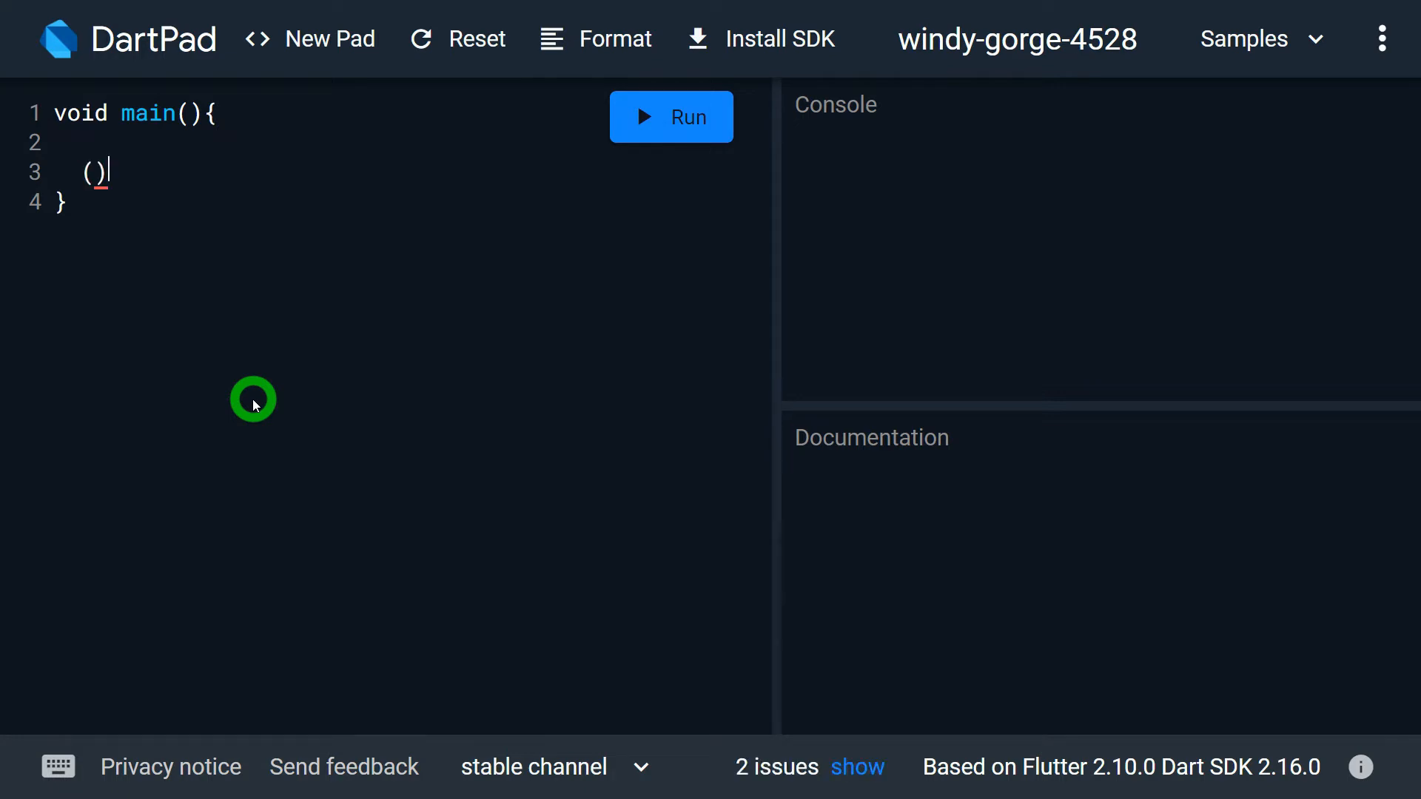
{"action": "type", "text": "int"}
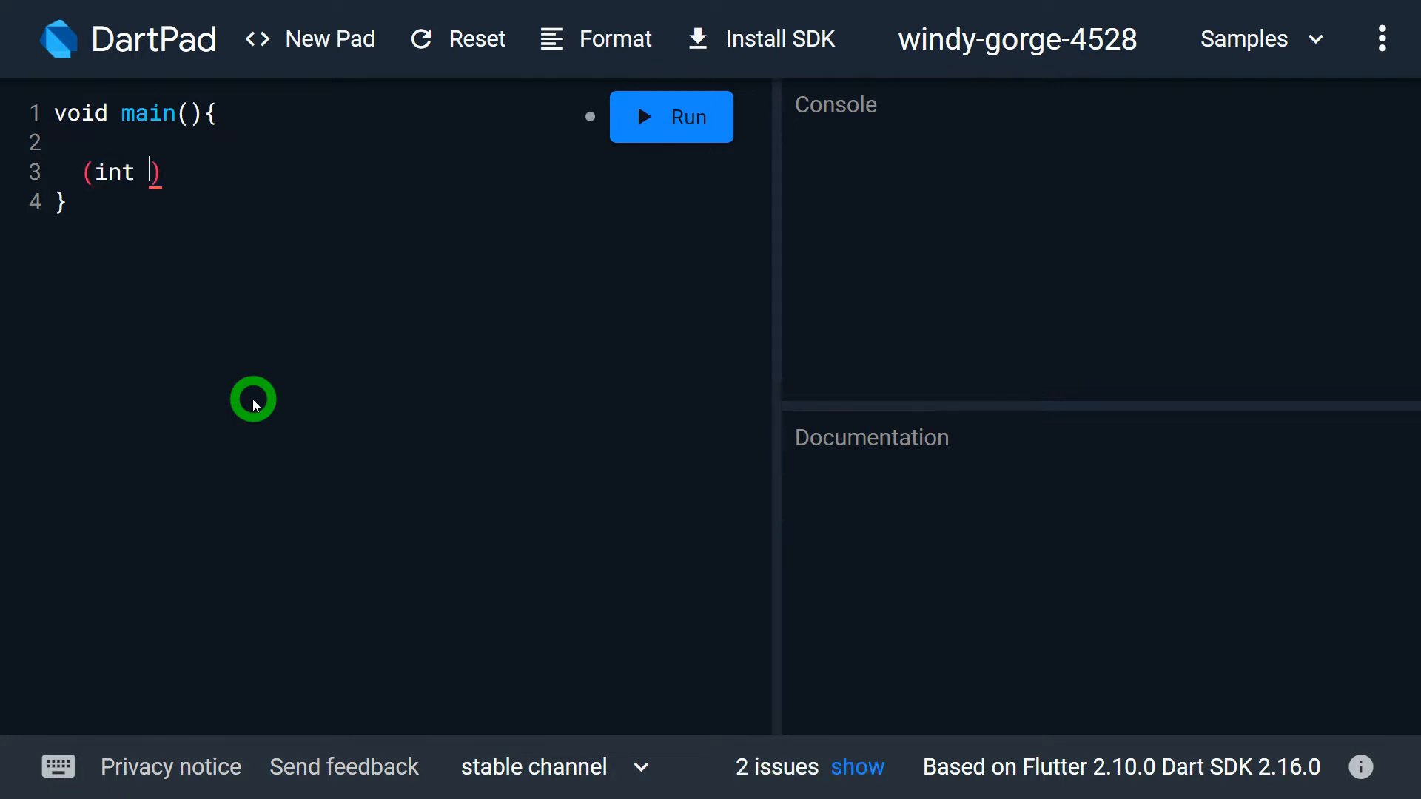
{"action": "type", "text": "n) {}"}
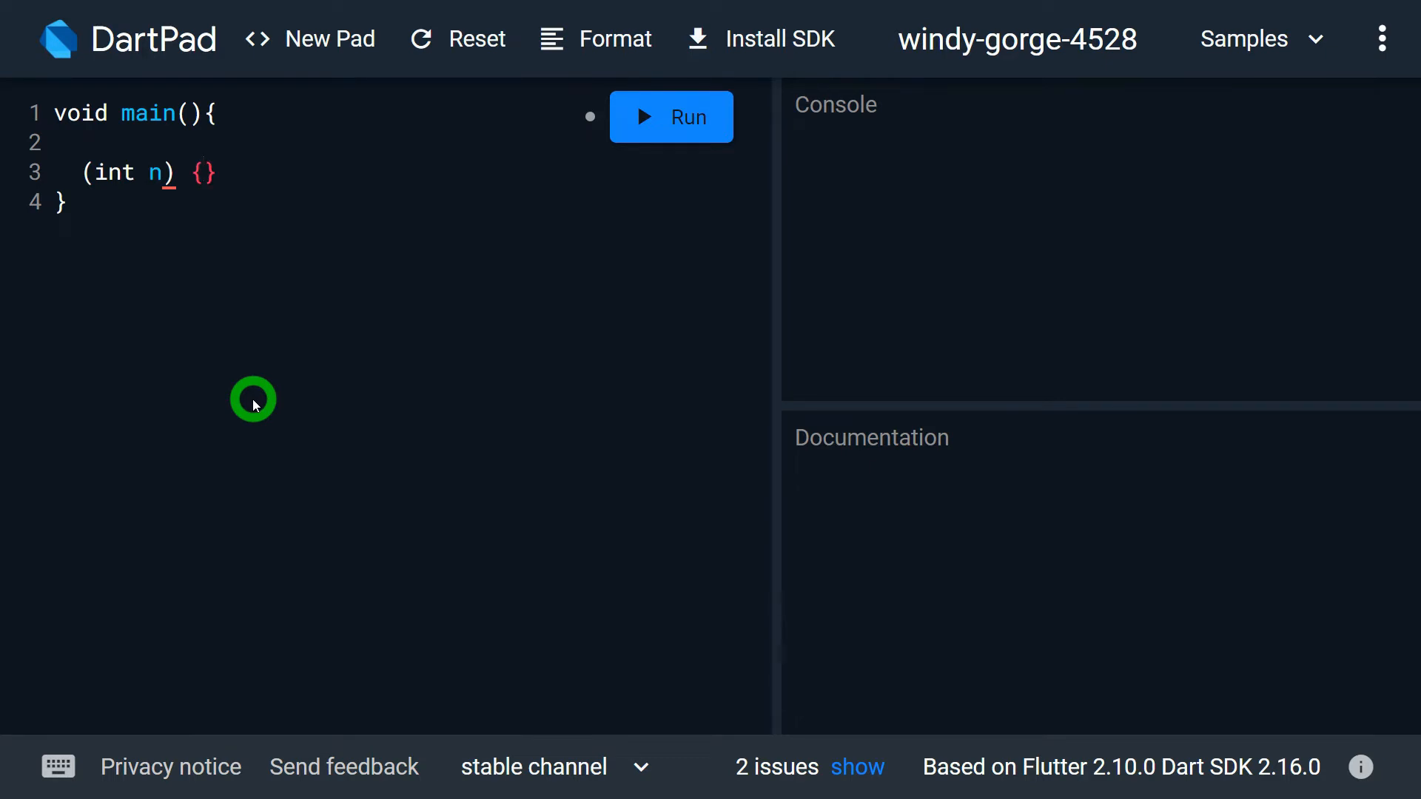
{"action": "type", "text": "r"}
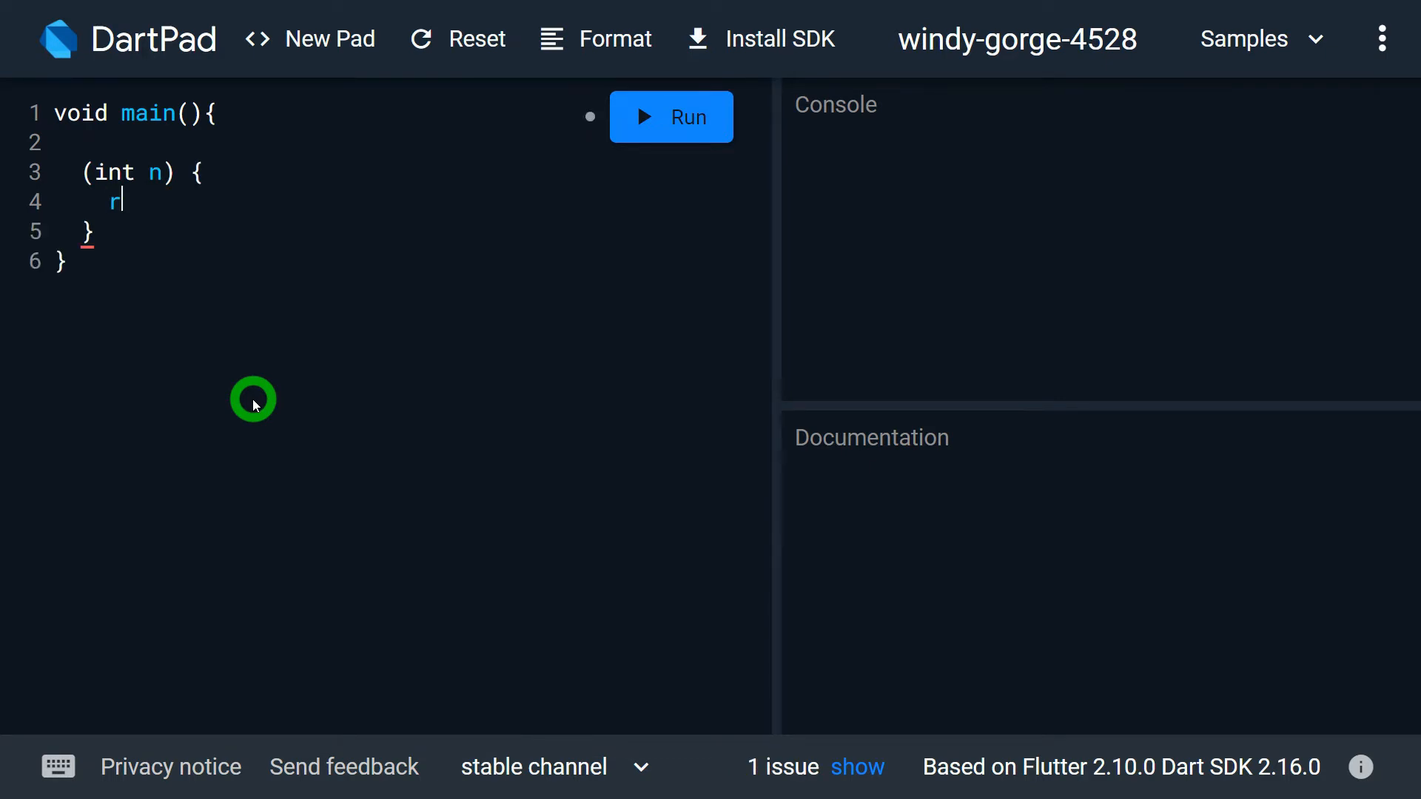
{"action": "type", "text": "eturn"}
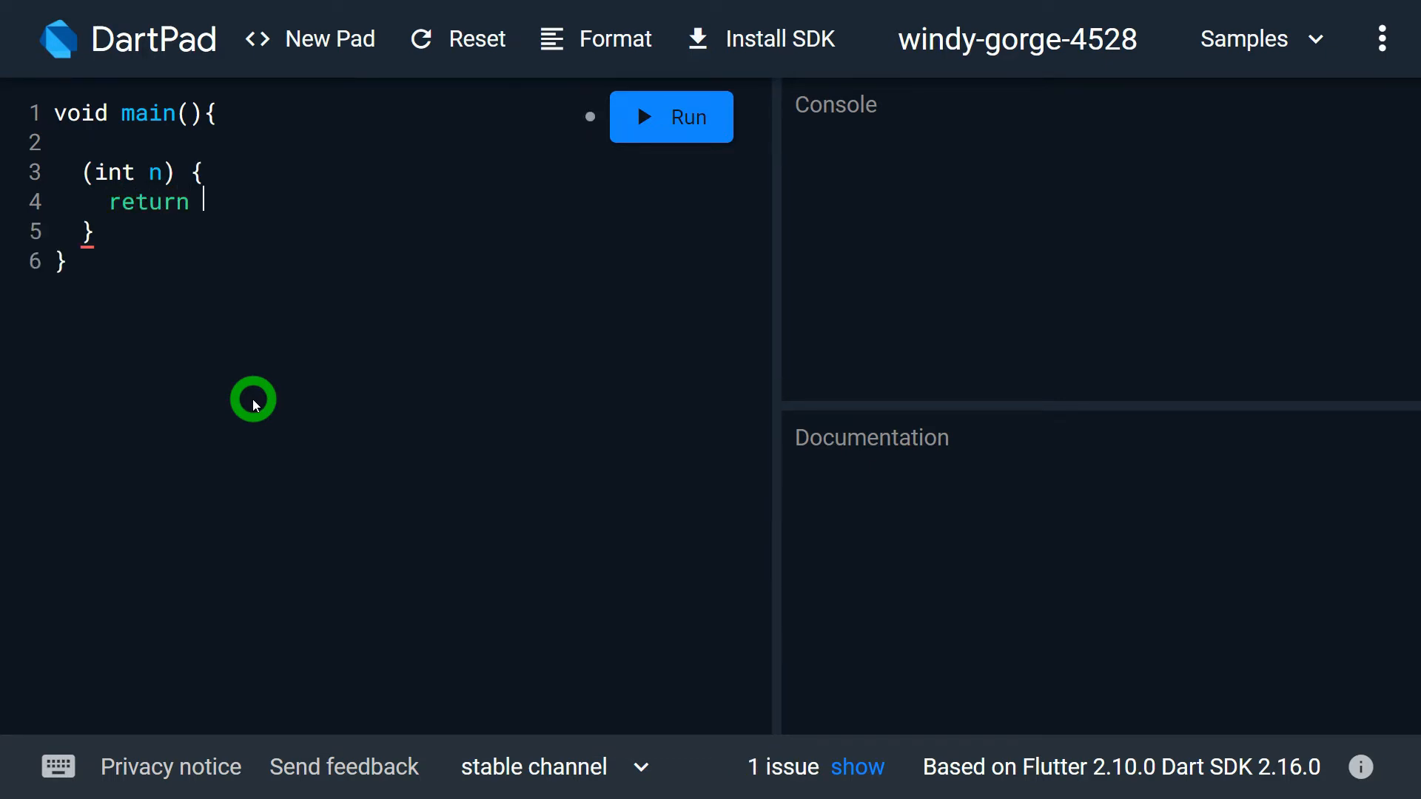
{"action": "type", "text": "n*n*"}
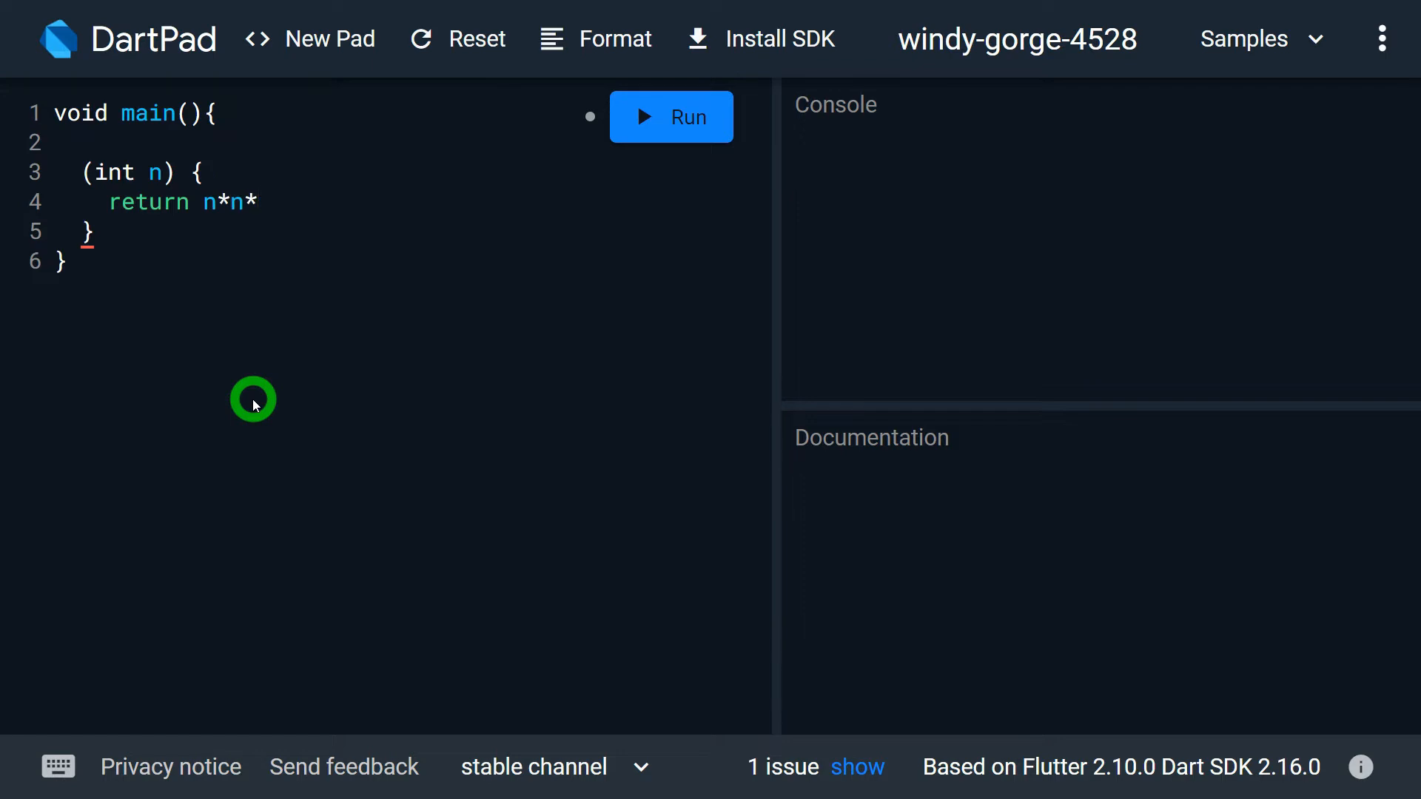
{"action": "type", "text": "n;"}
{"action": "type", "text": ";"}
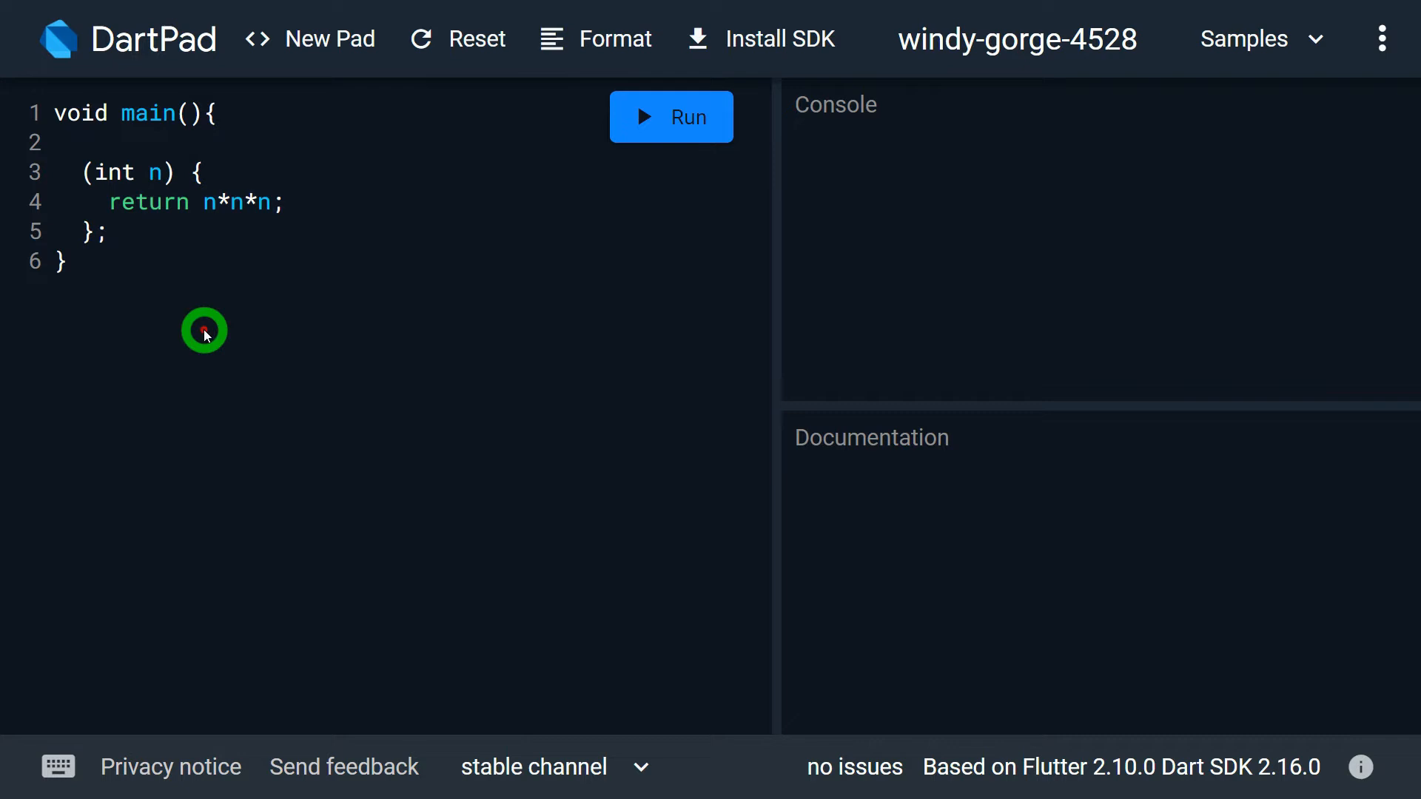
- Assign the function to var cube and add print(cube(3)); then tidy formatting
{"action": "type", "text": "var cub"}
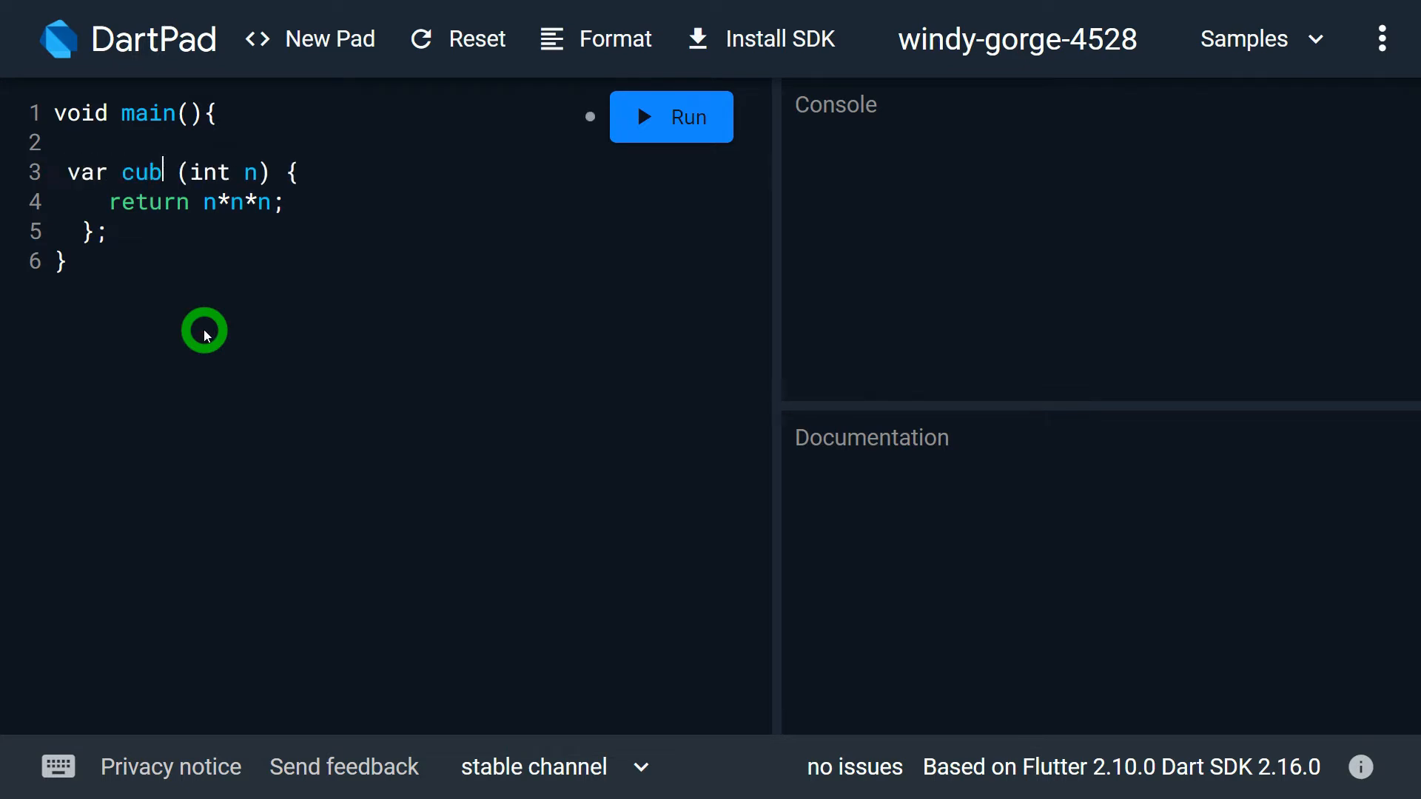
{"action": "type", "text": "e="}
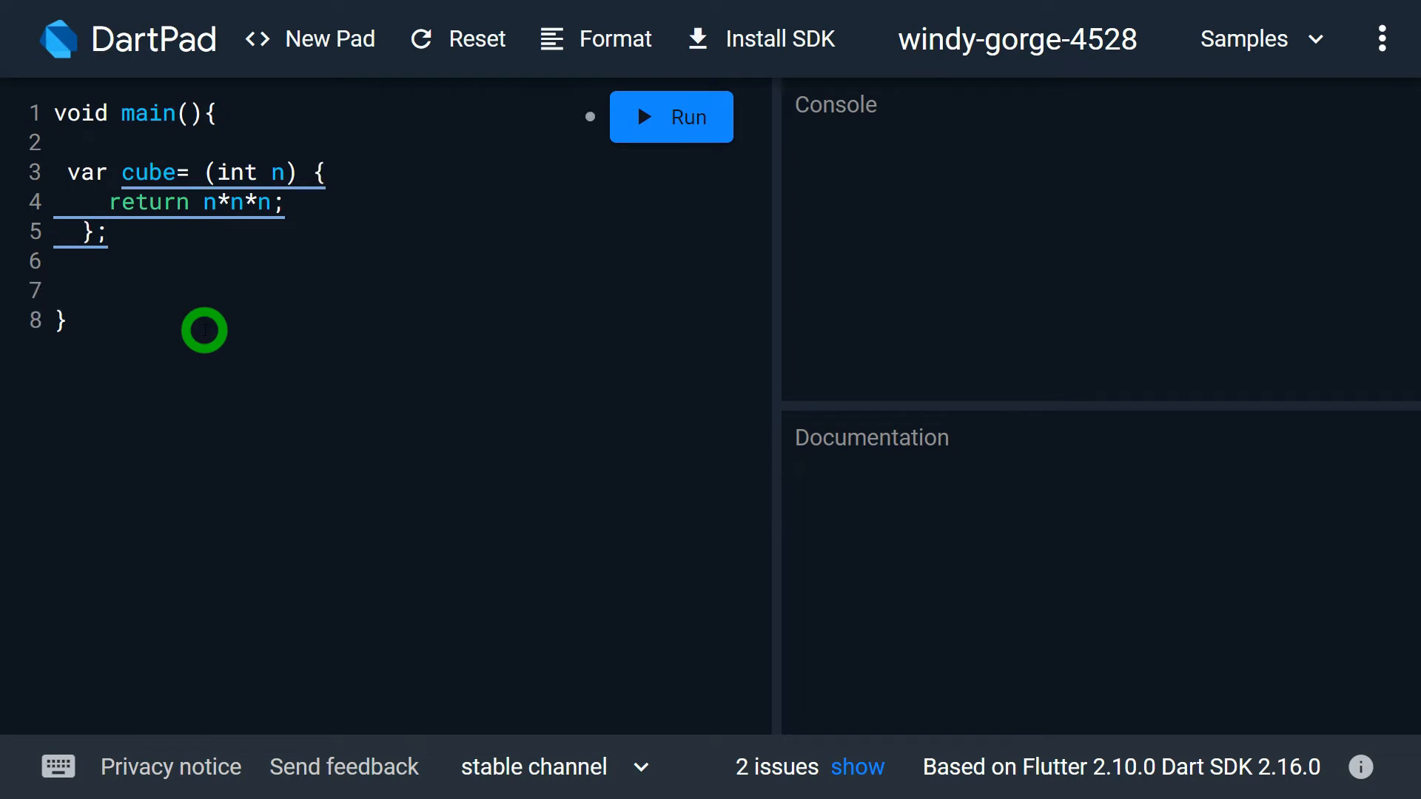
{"action": "type", "text": "print(c)"}
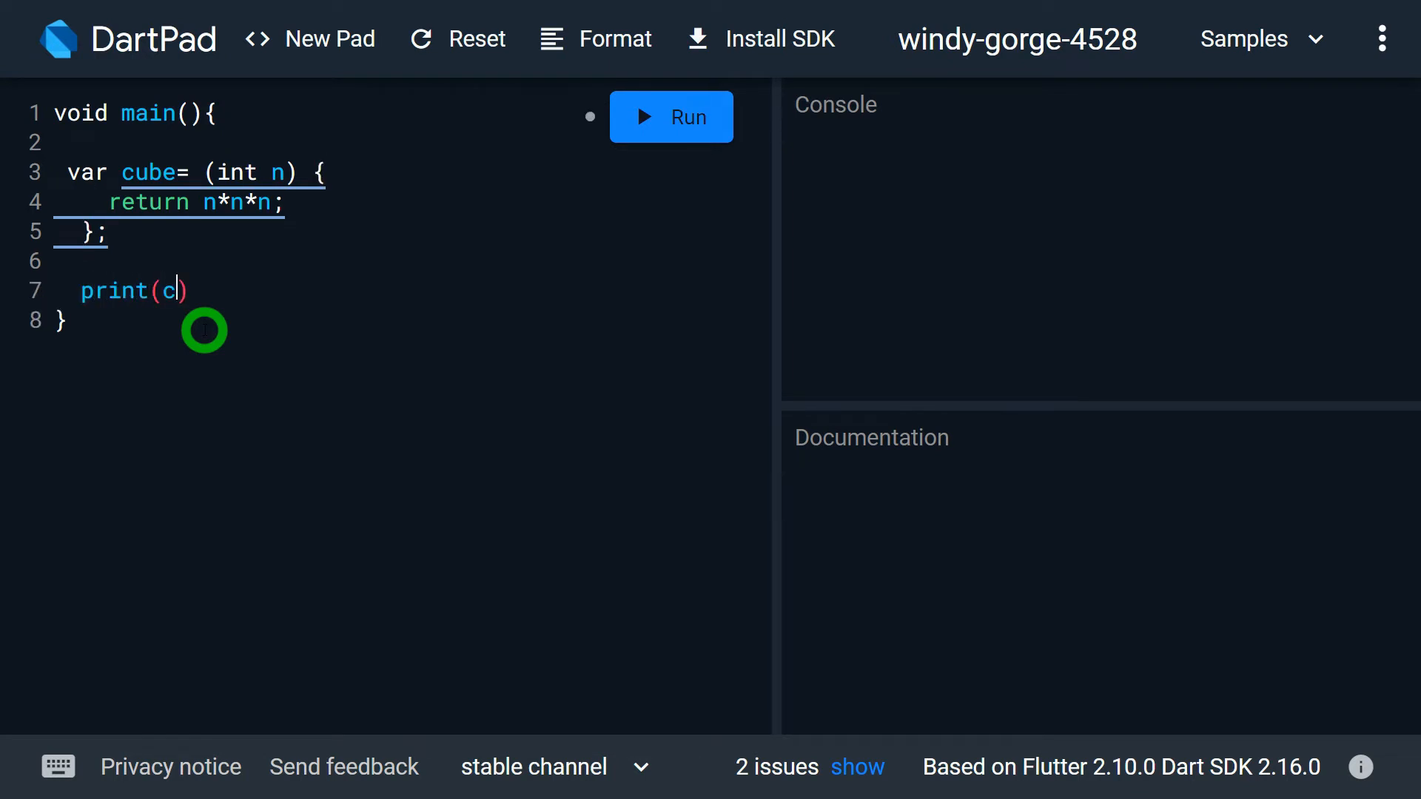
{"action": "type", "text": "ube(3)"}
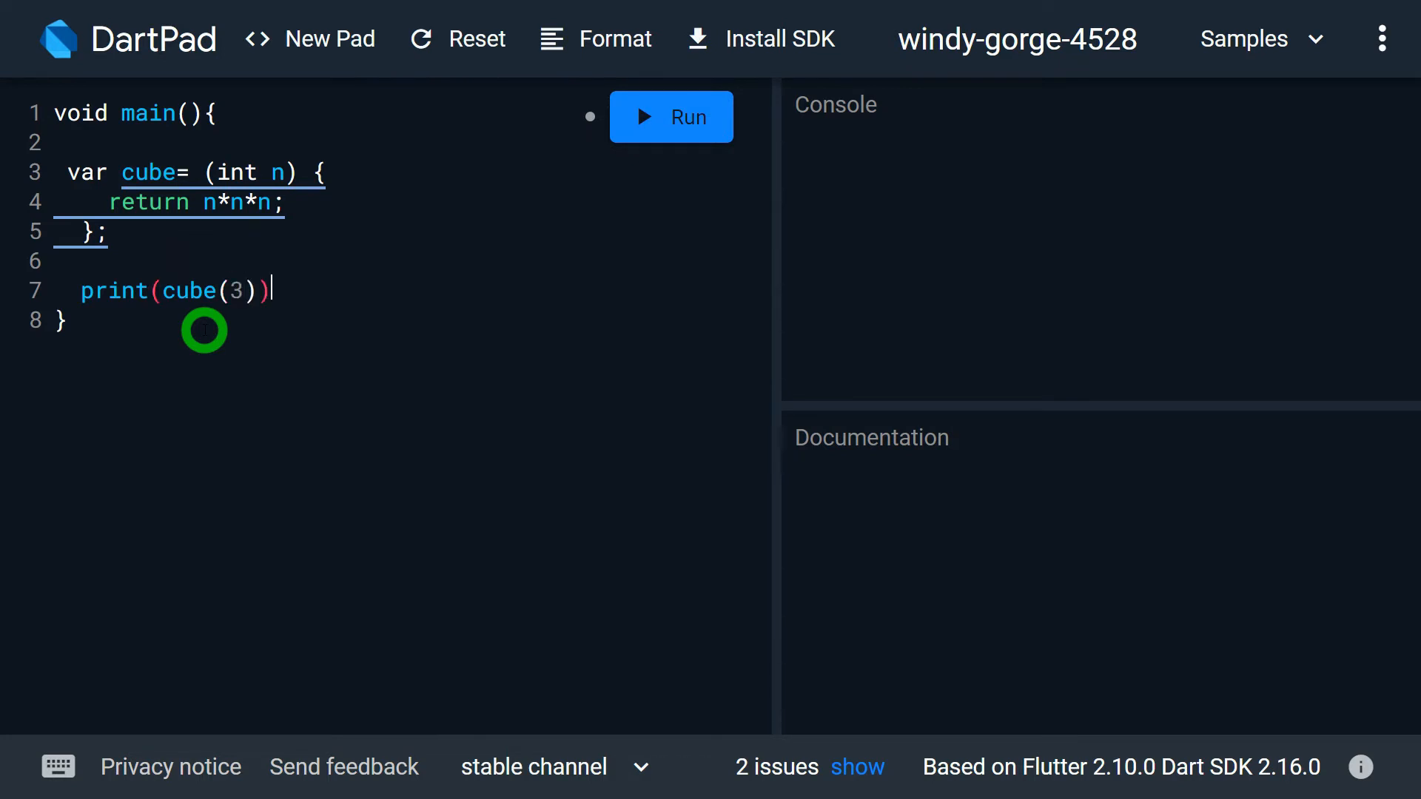
{"action": "left_click", "coordinate": [616, 39]}
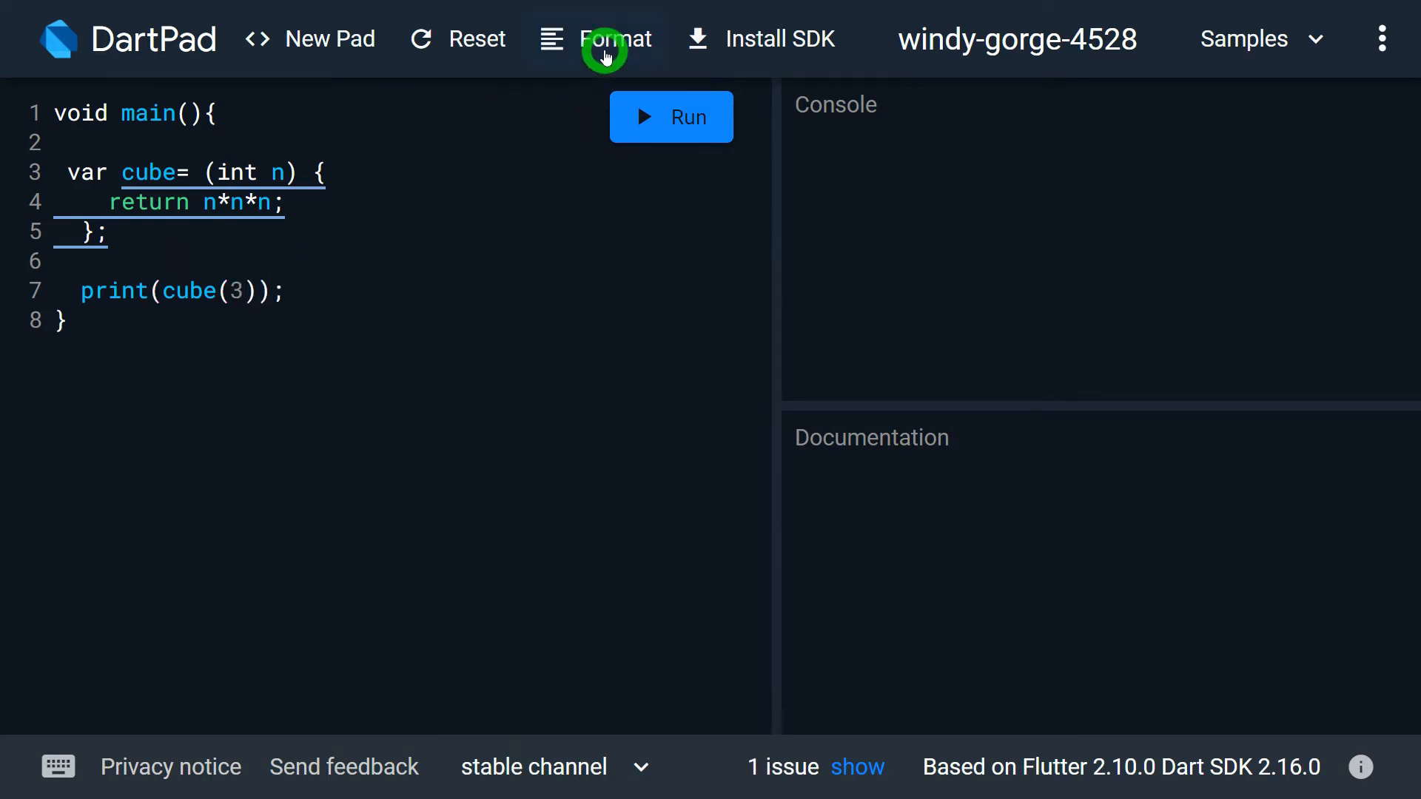
- Run the formatted program so the console shows 27, then inspect cube's inferred type
{"action": "left_click", "coordinate": [616, 38]}
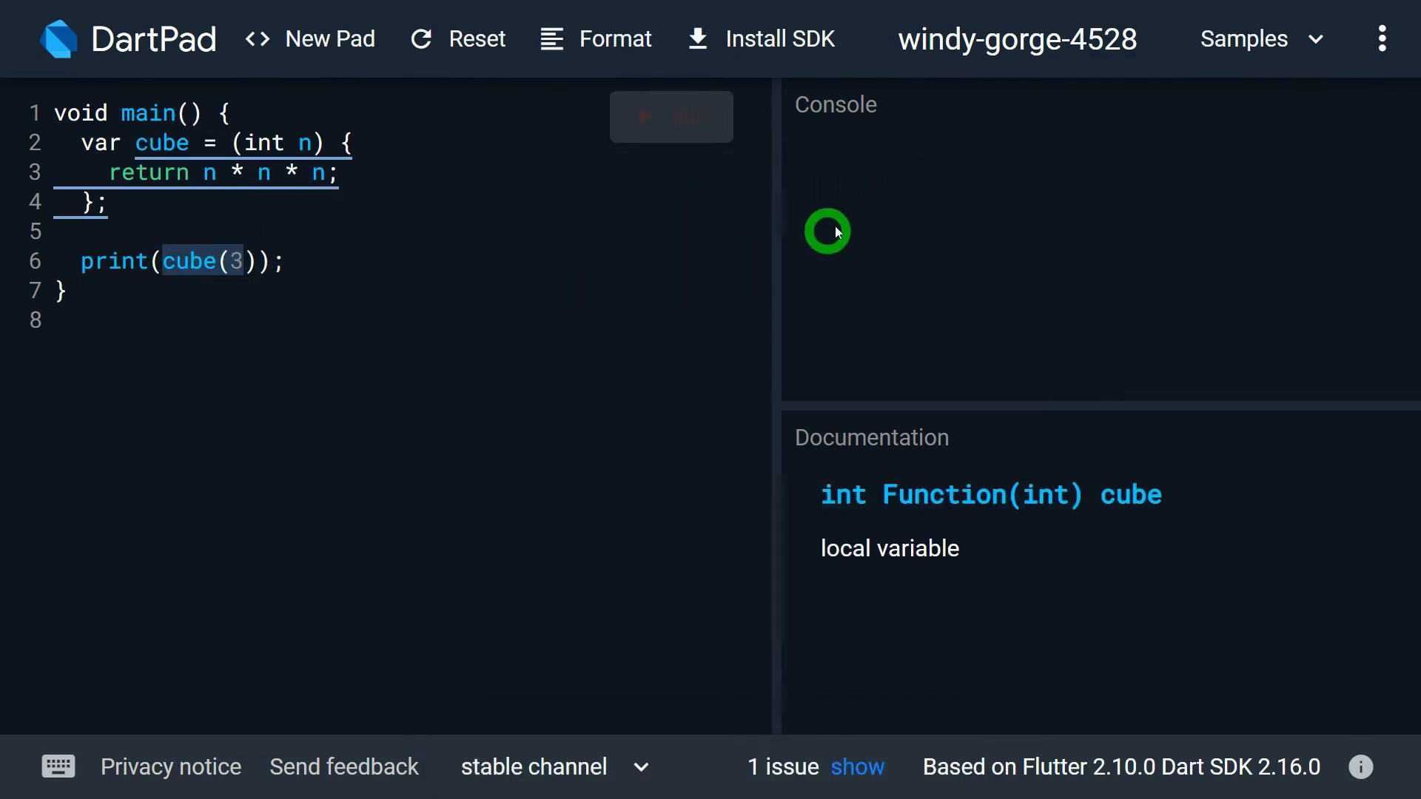
{"action": "left_click", "coordinate": [671, 115]}
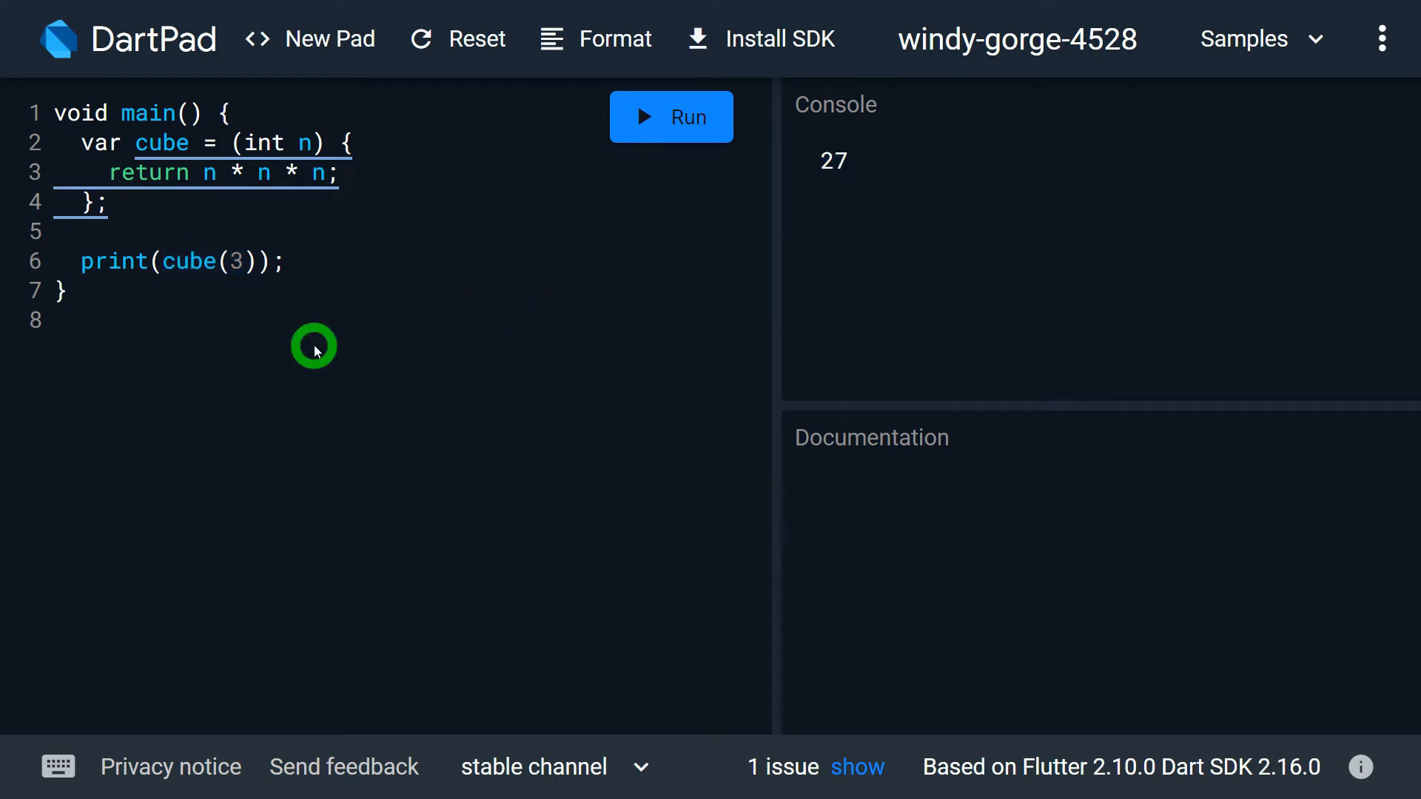
{"action": "left_click", "coordinate": [163, 143]}
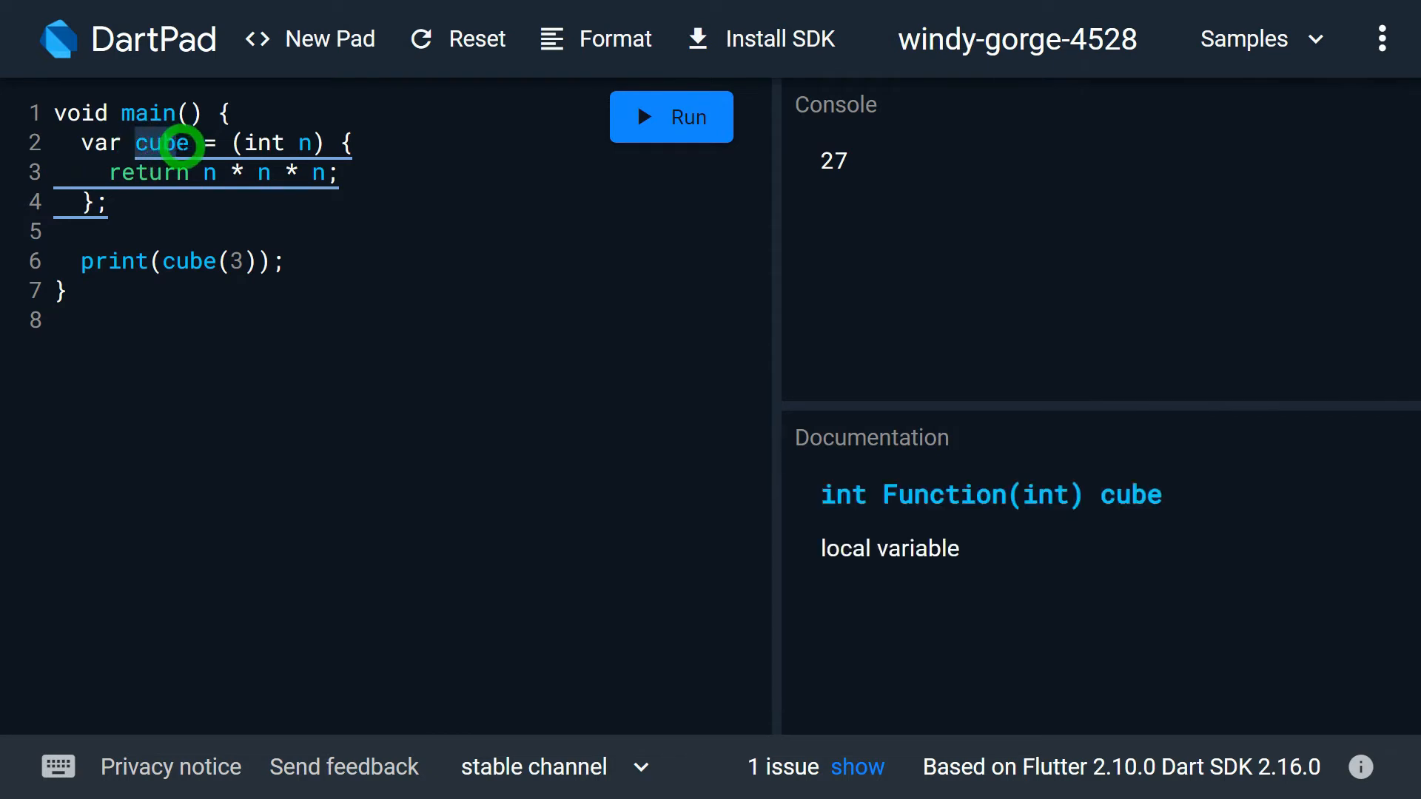
{"action": "mouse_move", "coordinate": [353, 329]}
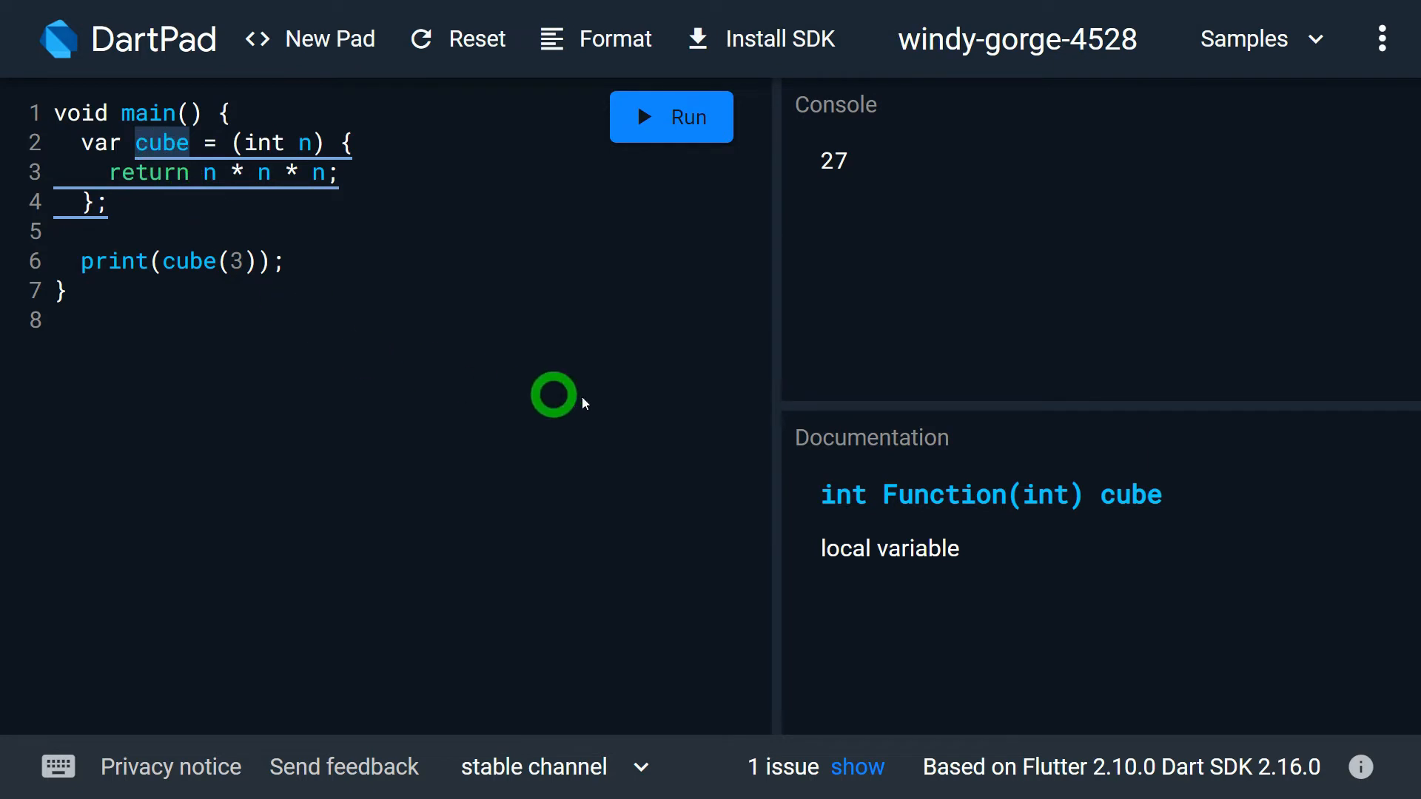
- Change cube's declaration from var to the explicit type int Function(int)
{"action": "left_click", "coordinate": [939, 497]}
{"action": "type", "text": "i"}
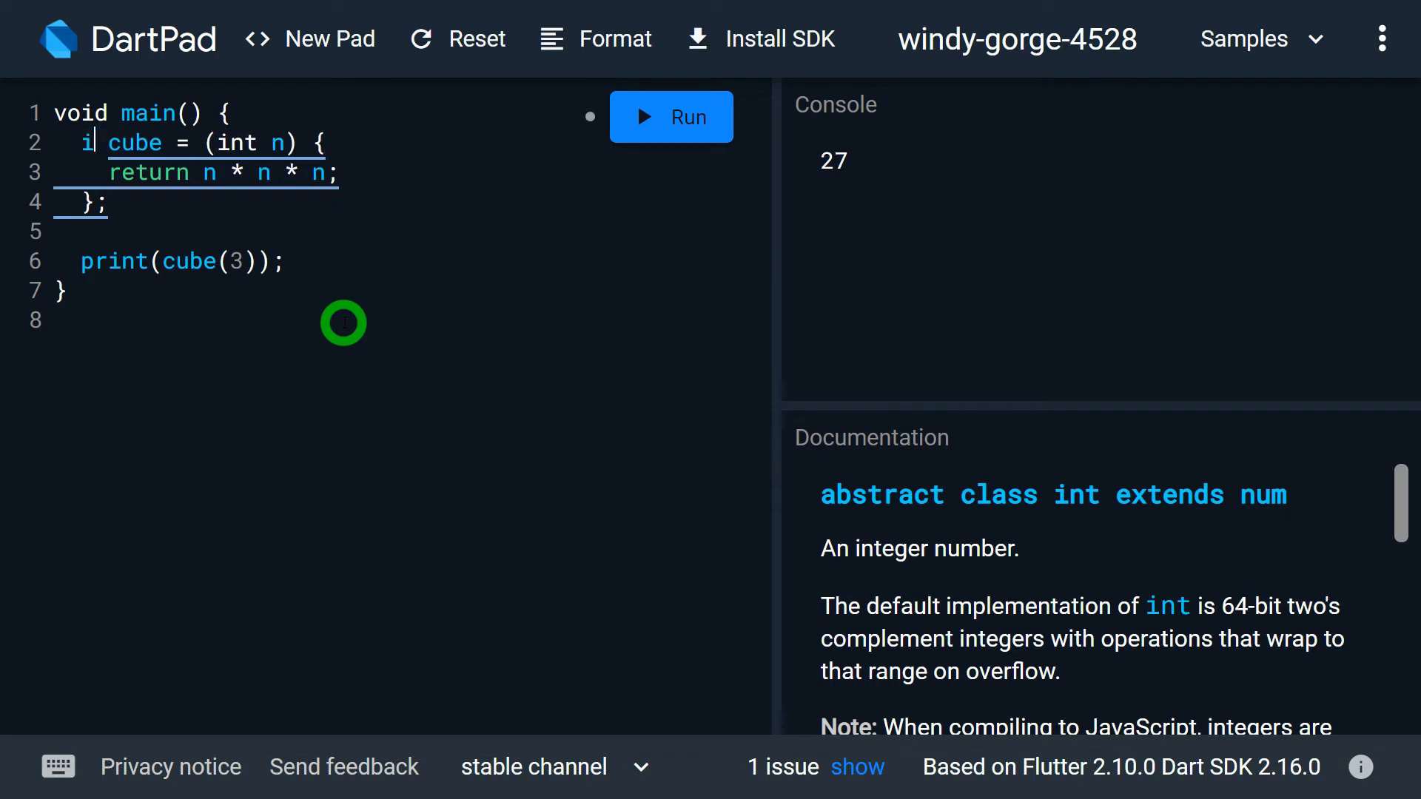
{"action": "type", "text": "nt Function"}
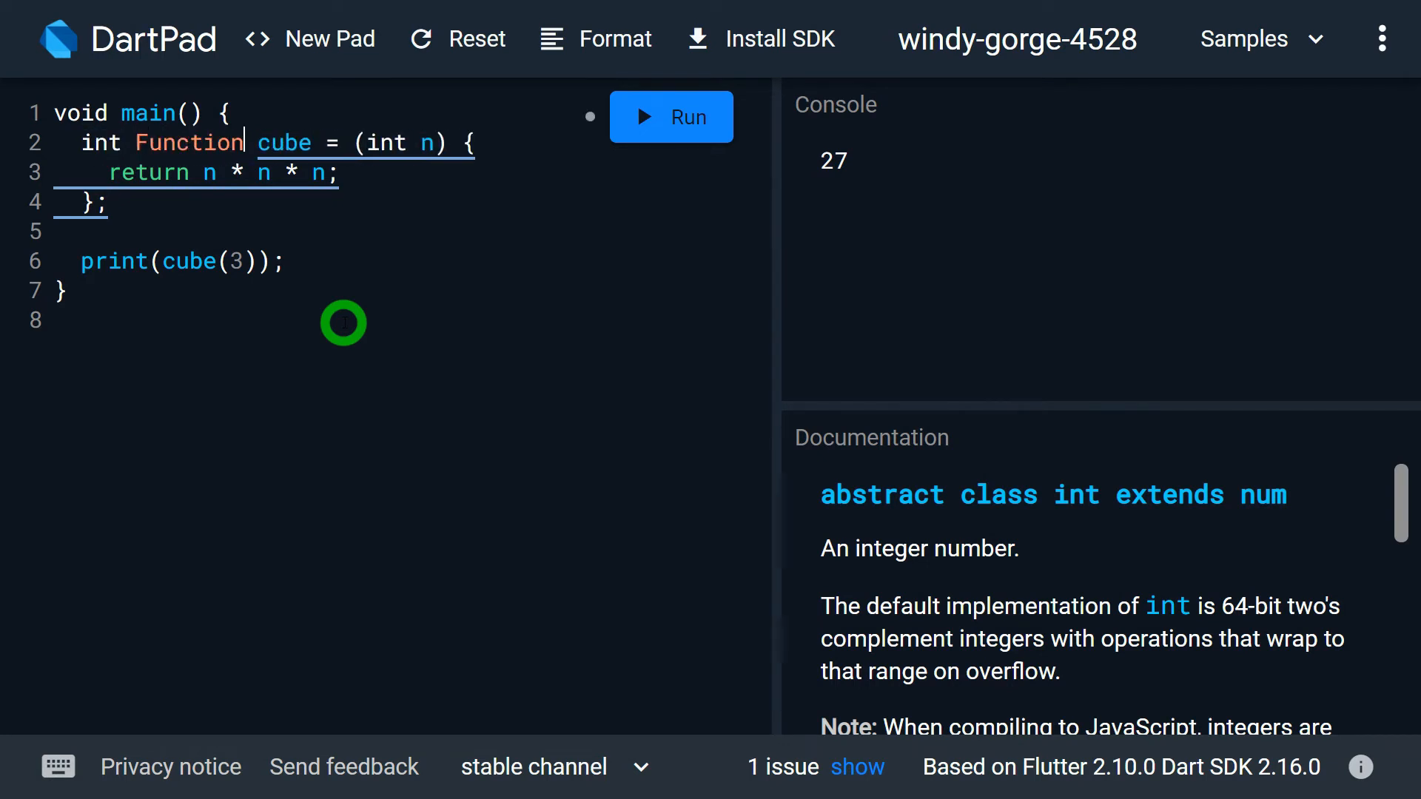
{"action": "type", "text": "(int"}
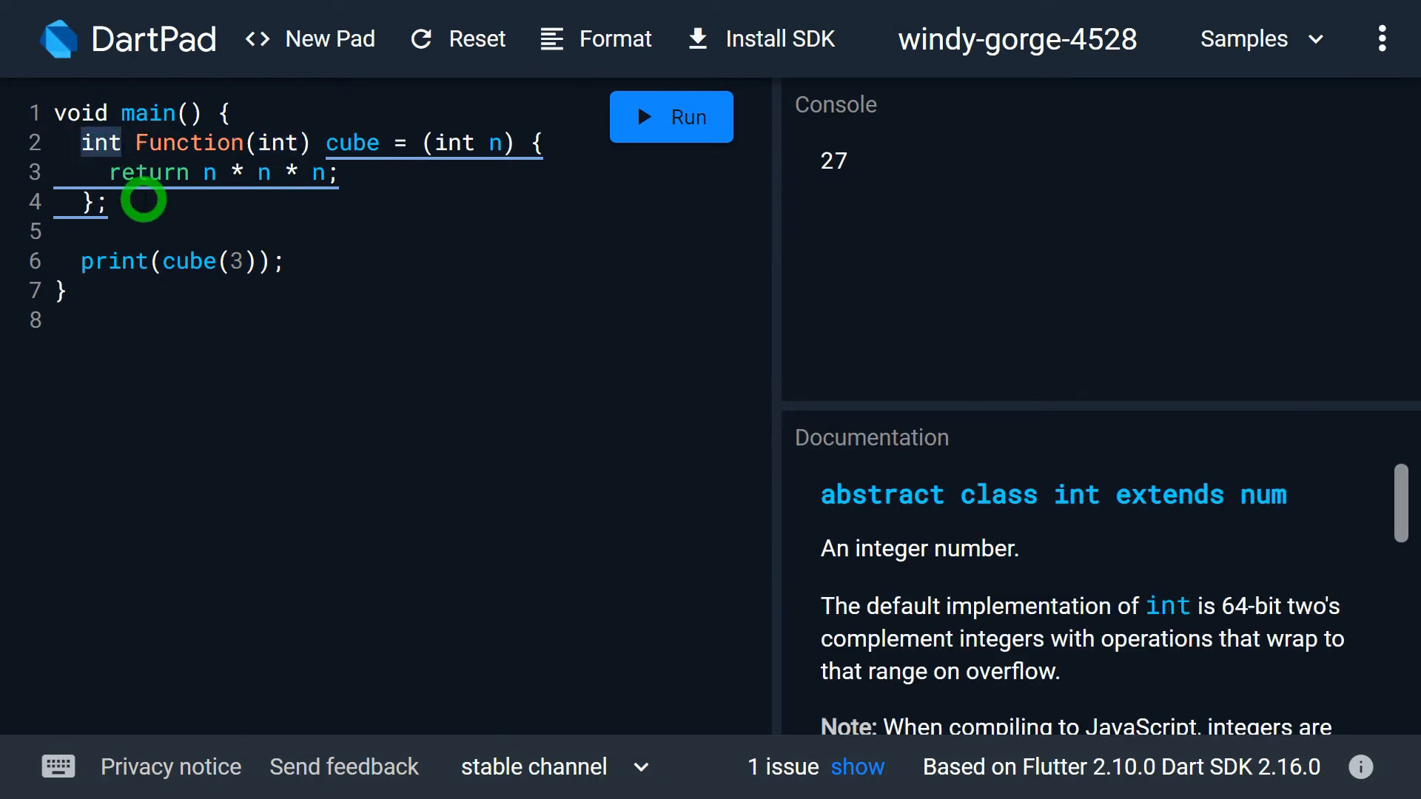
{"action": "mouse_move", "coordinate": [339, 261]}
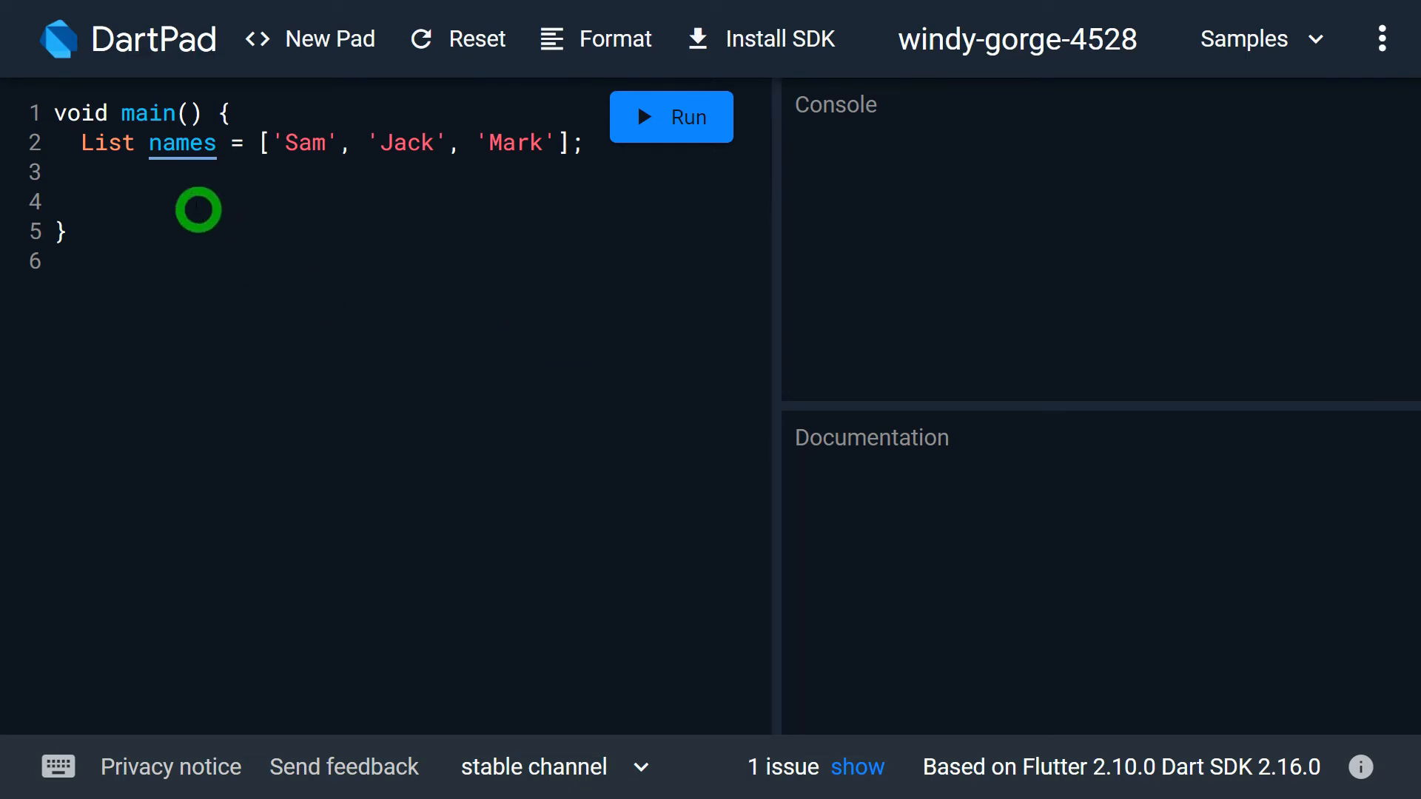
- After the names list, add names.forEach() via autocomplete, ready for its argument
{"action": "left_click", "coordinate": [182, 142]}
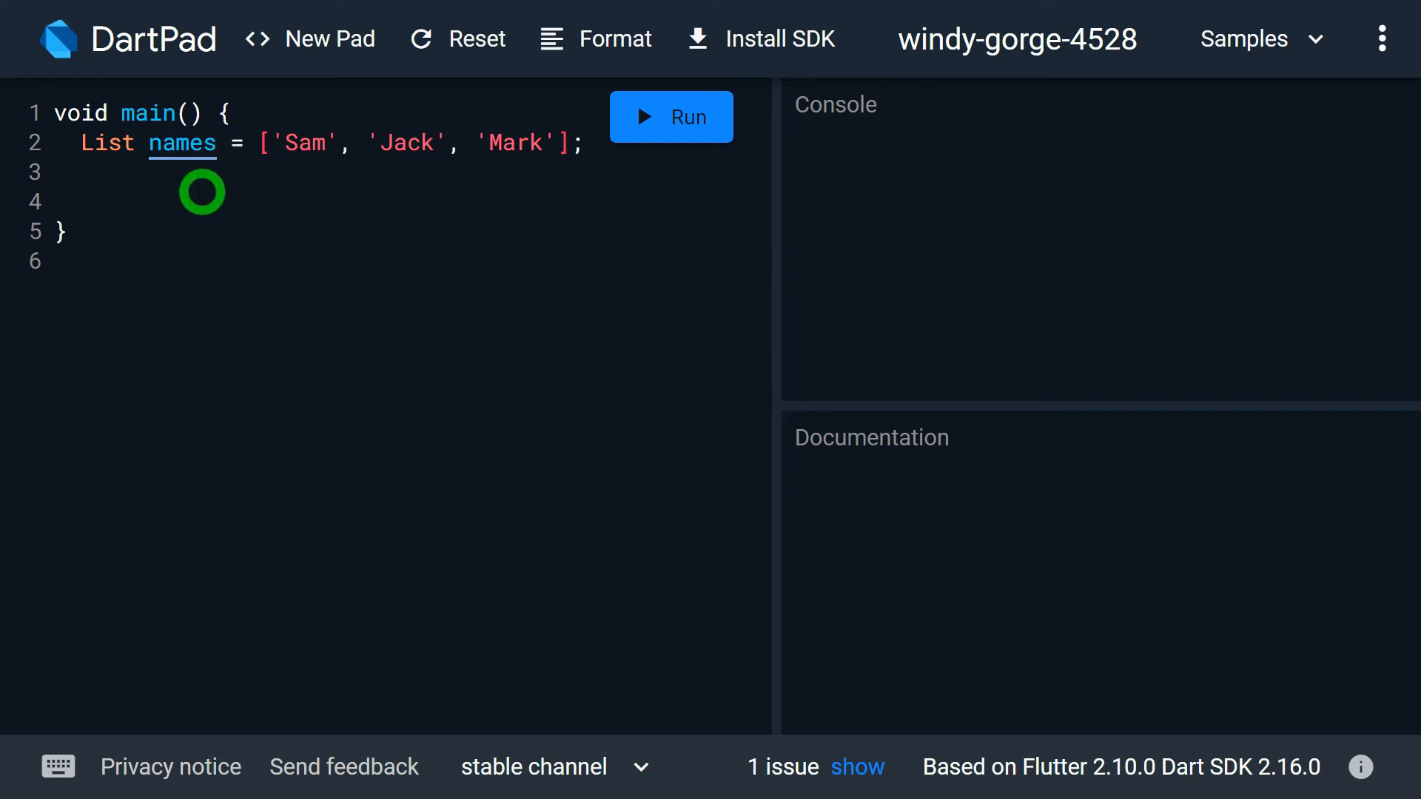
{"action": "left_click", "coordinate": [181, 144]}
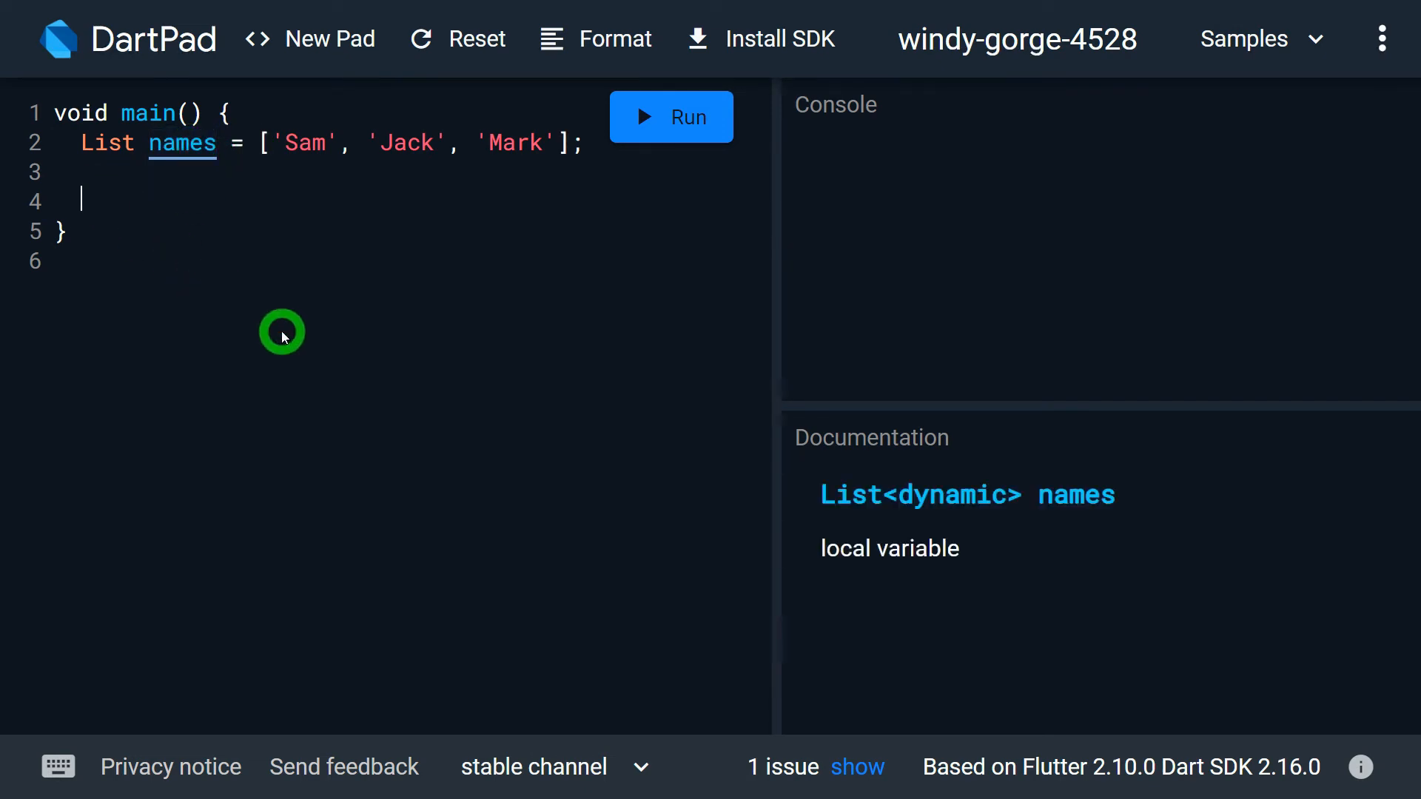
{"action": "type", "text": "names.fo"}
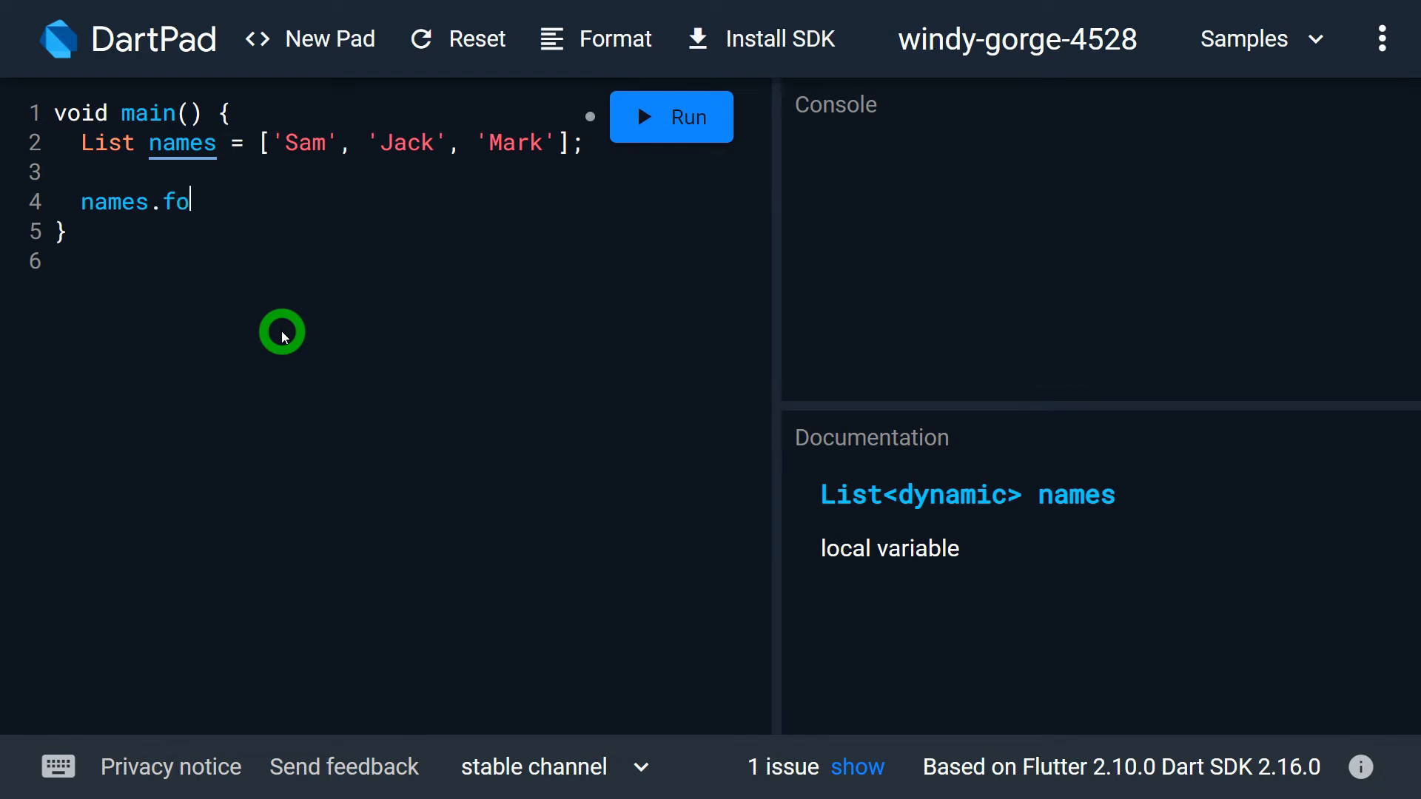
{"action": "type", "text": "fo"}
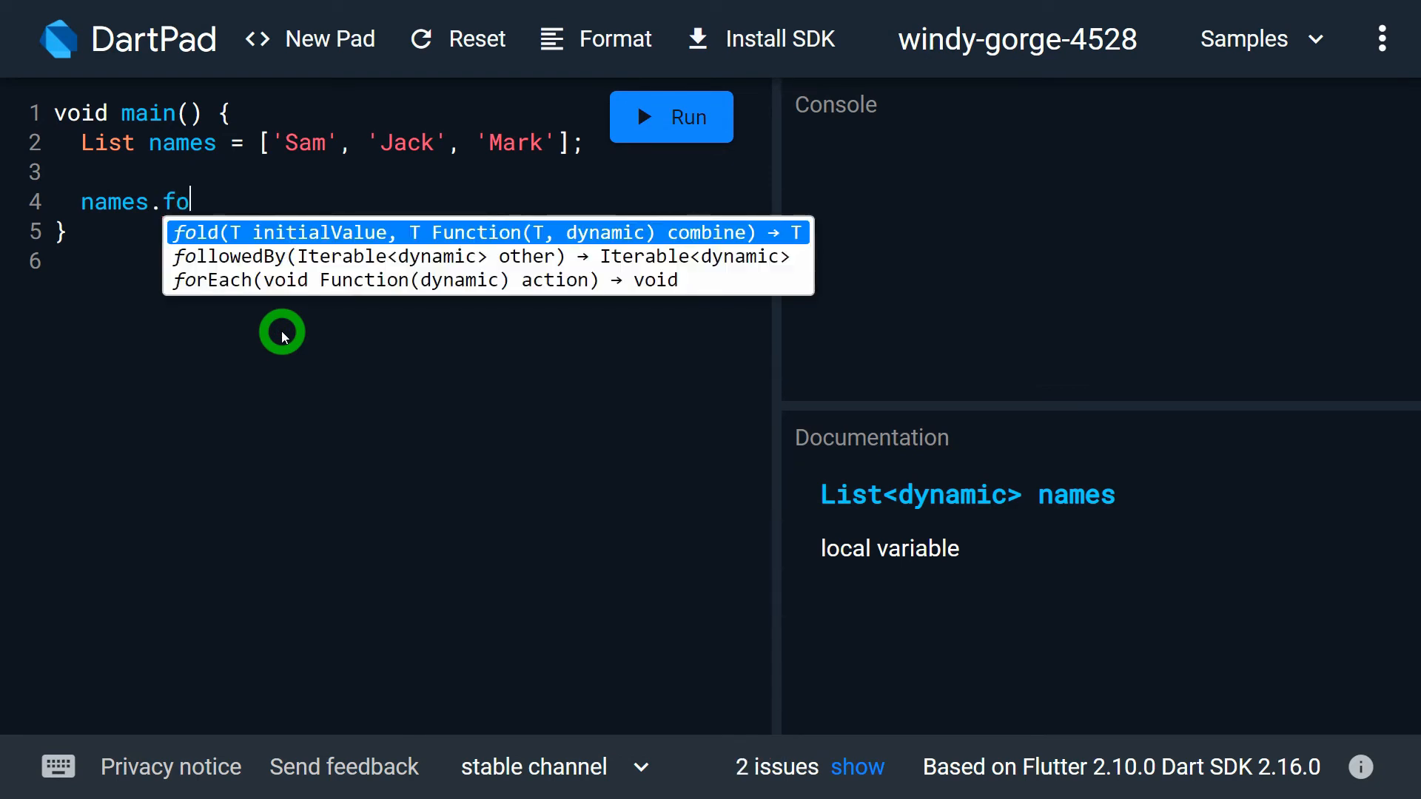
{"action": "left_click", "coordinate": [211, 280]}
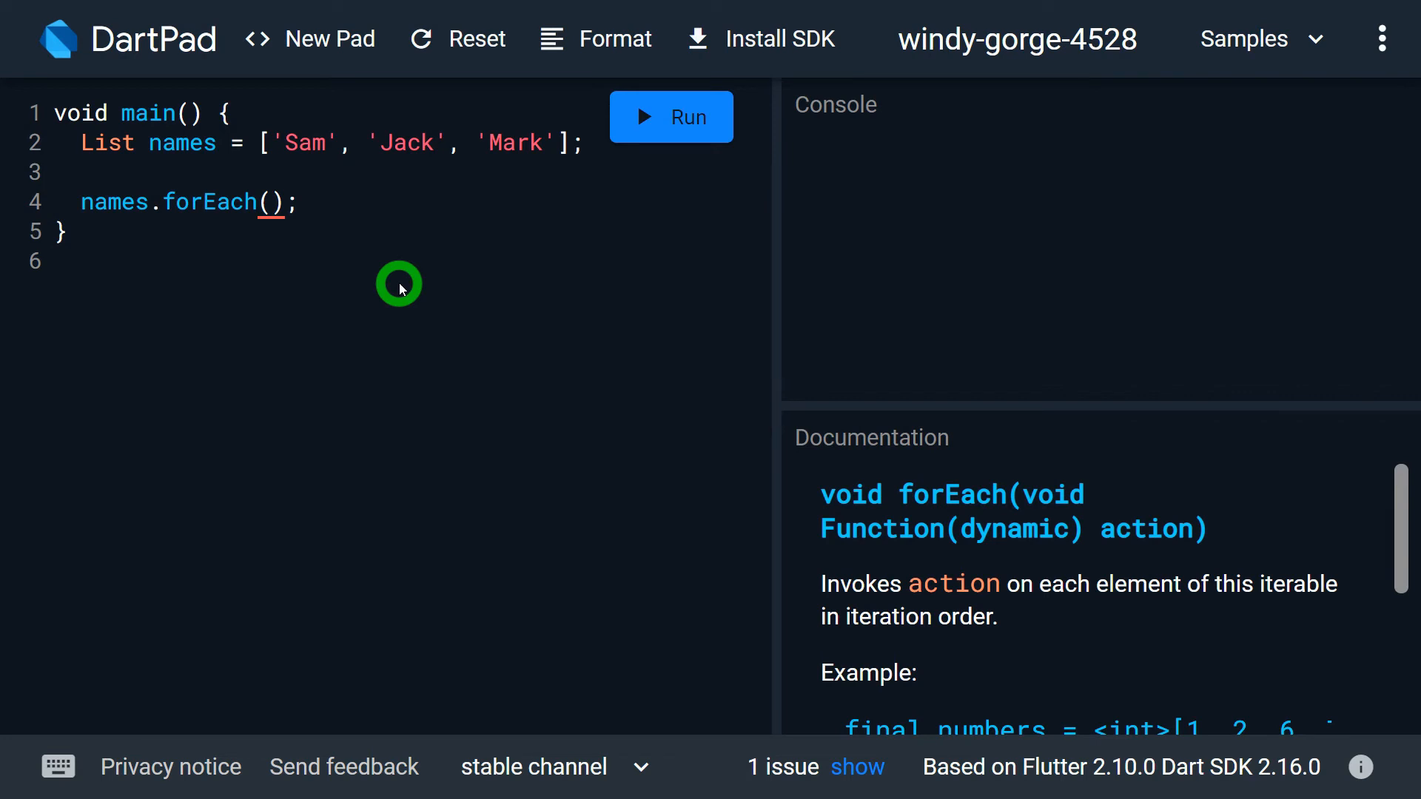
{"action": "left_click", "coordinate": [205, 203]}
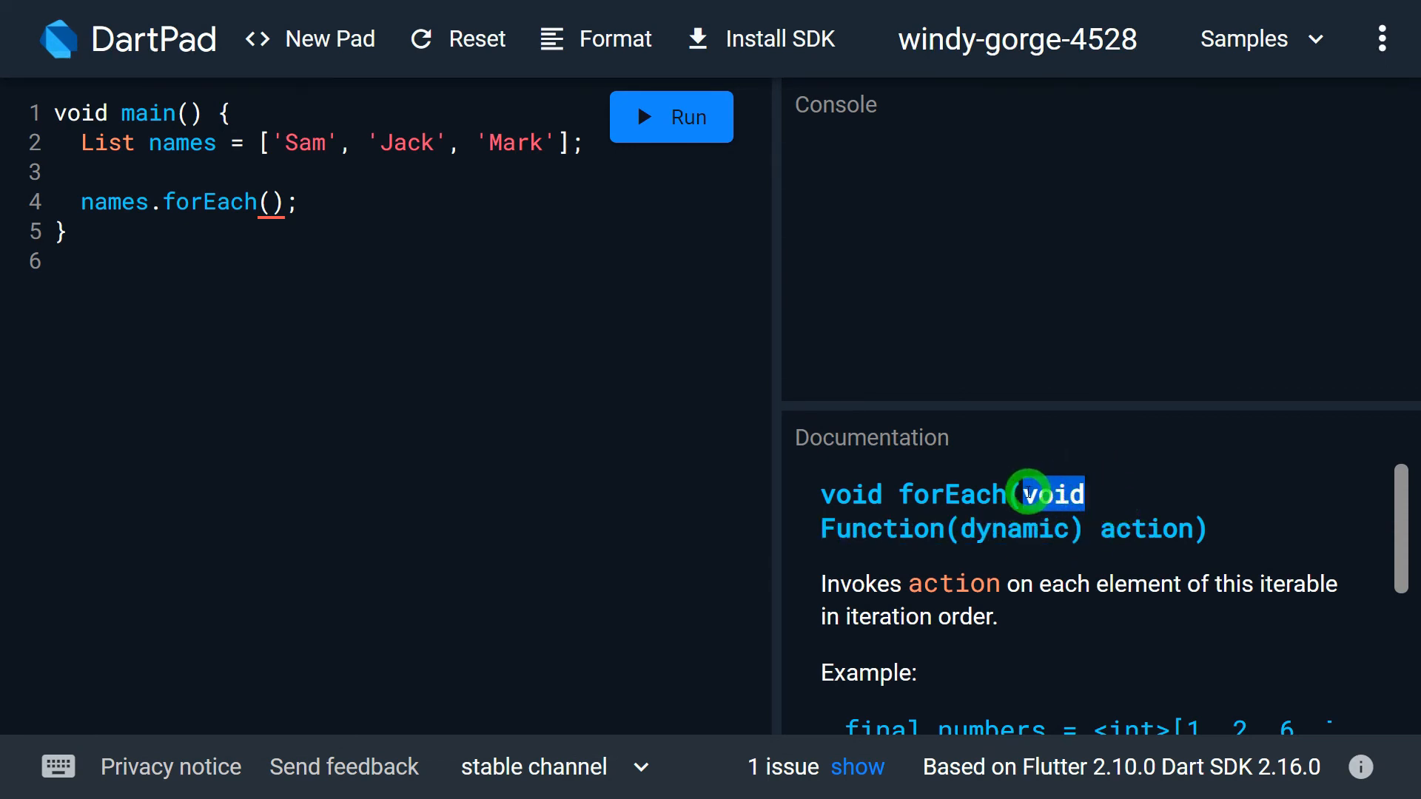
{"action": "mouse_move", "coordinate": [320, 283]}
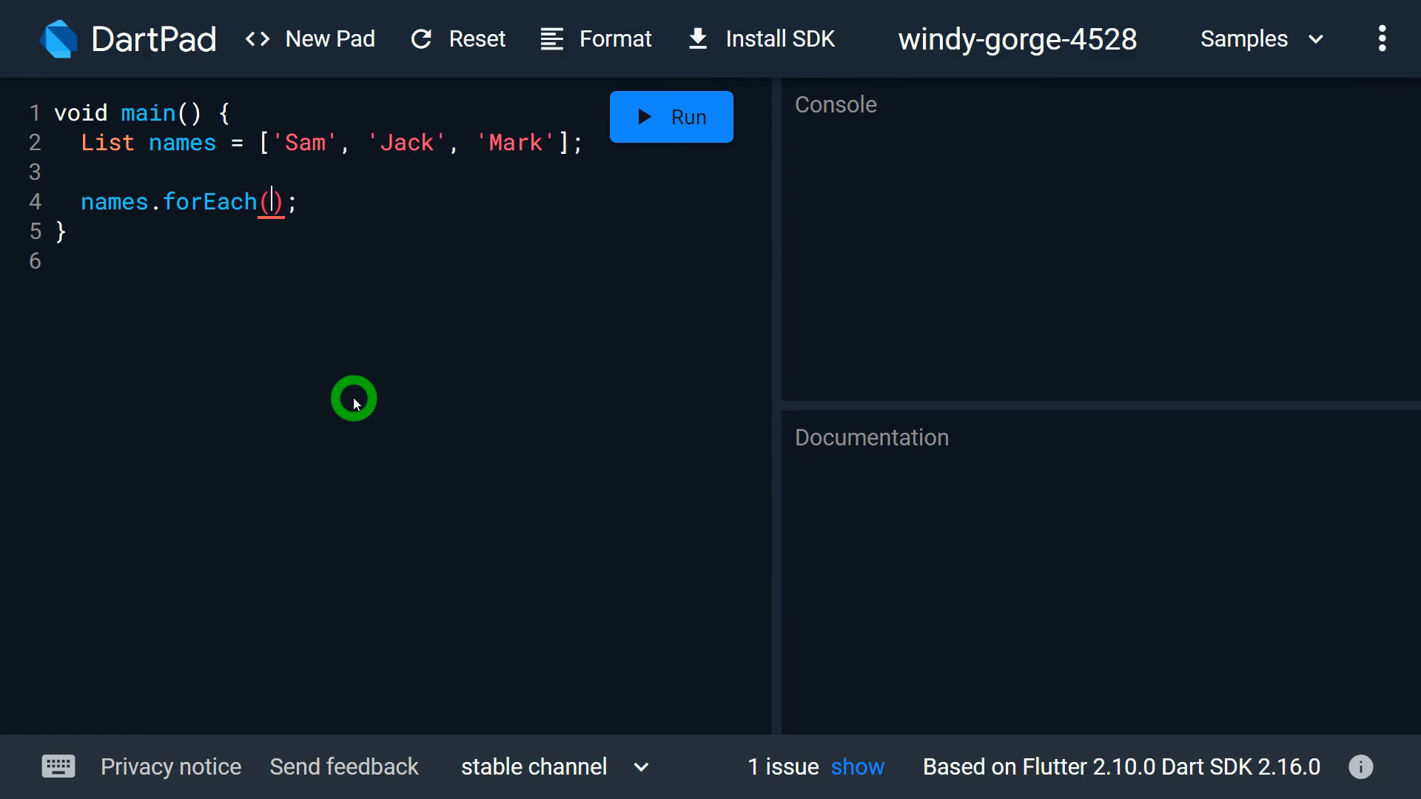
- Give forEach the anonymous function (name){ print(name); } and run the program
{"action": "type", "text": "()"}
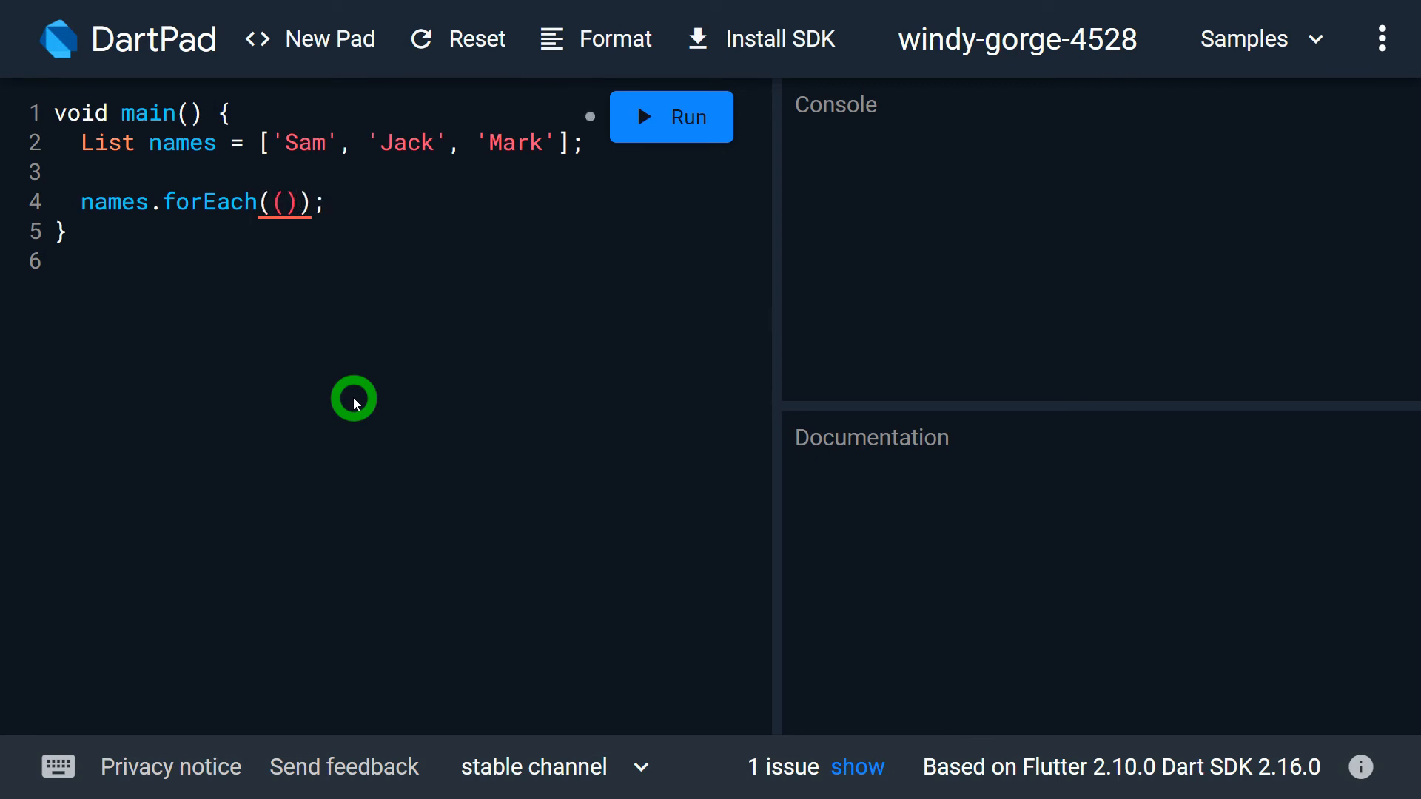
{"action": "type", "text": "{"}
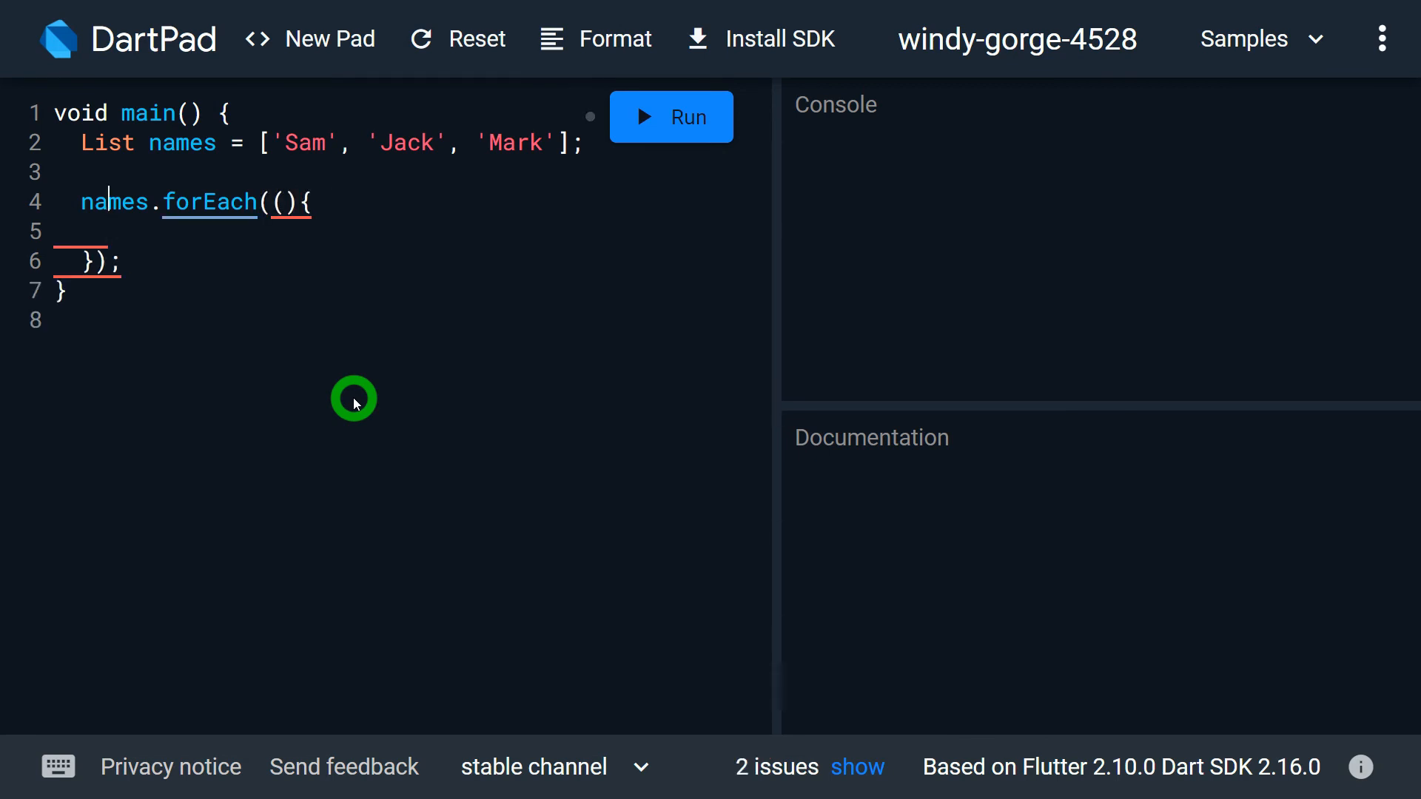
{"action": "type", "text": "name"}
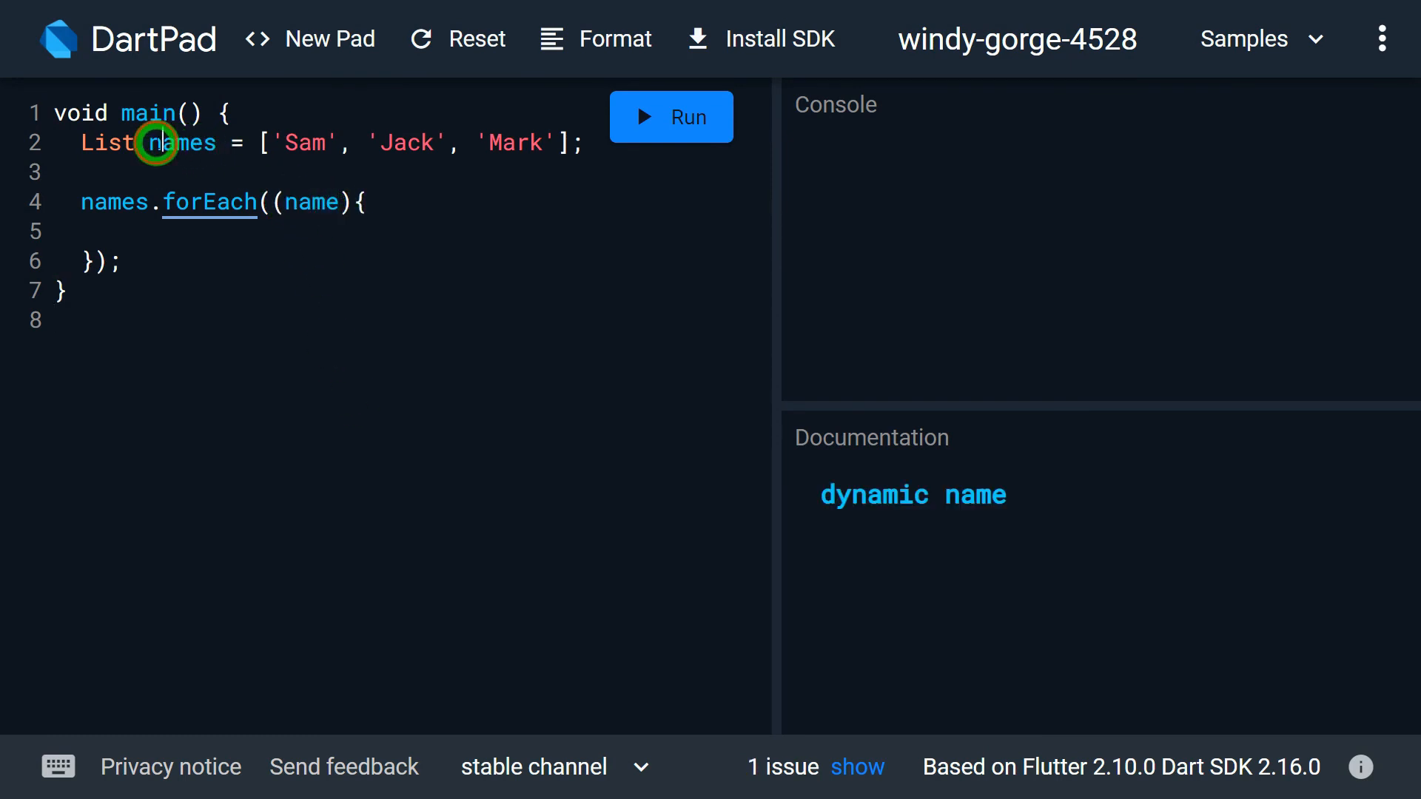
{"action": "type", "text": "pr"}
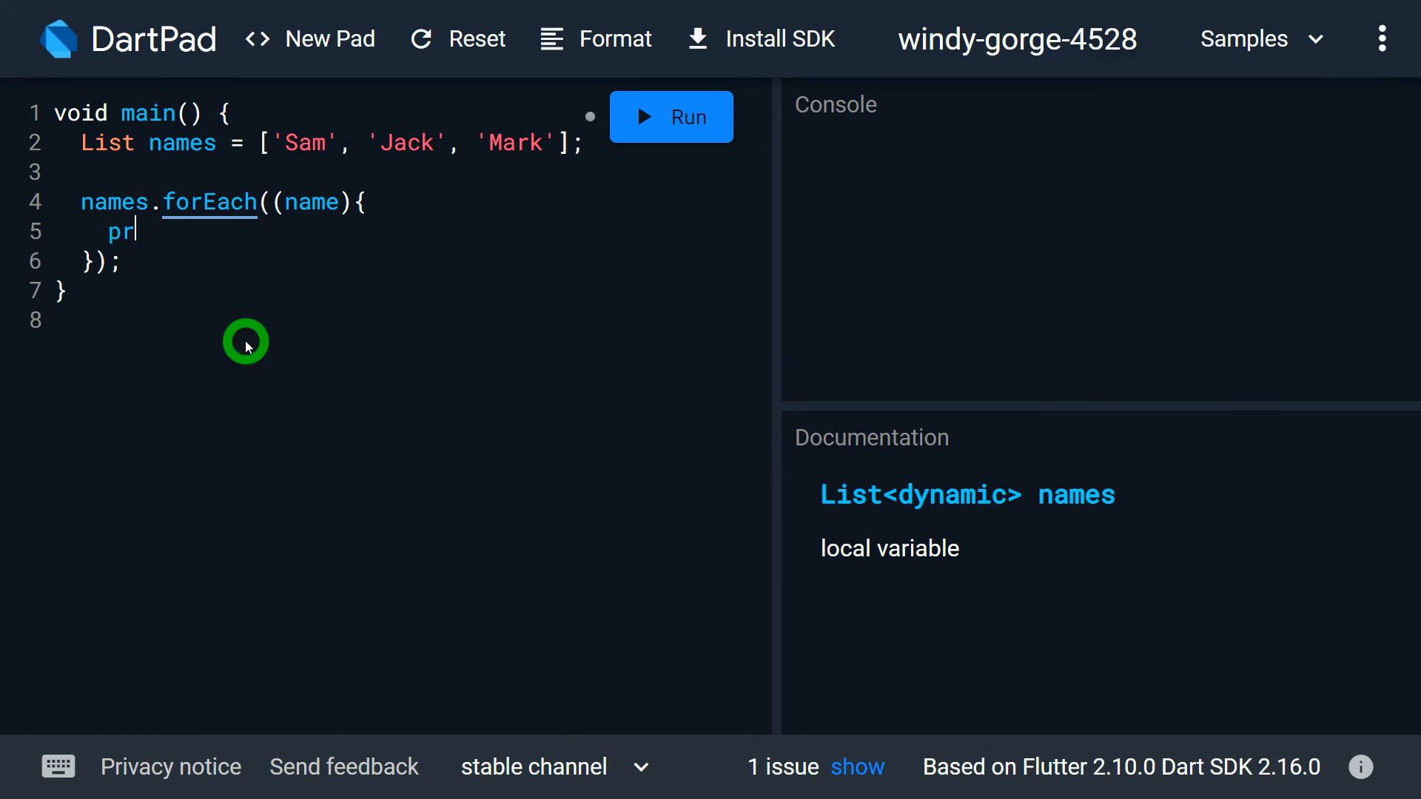
{"action": "type", "text": "int(name)"}
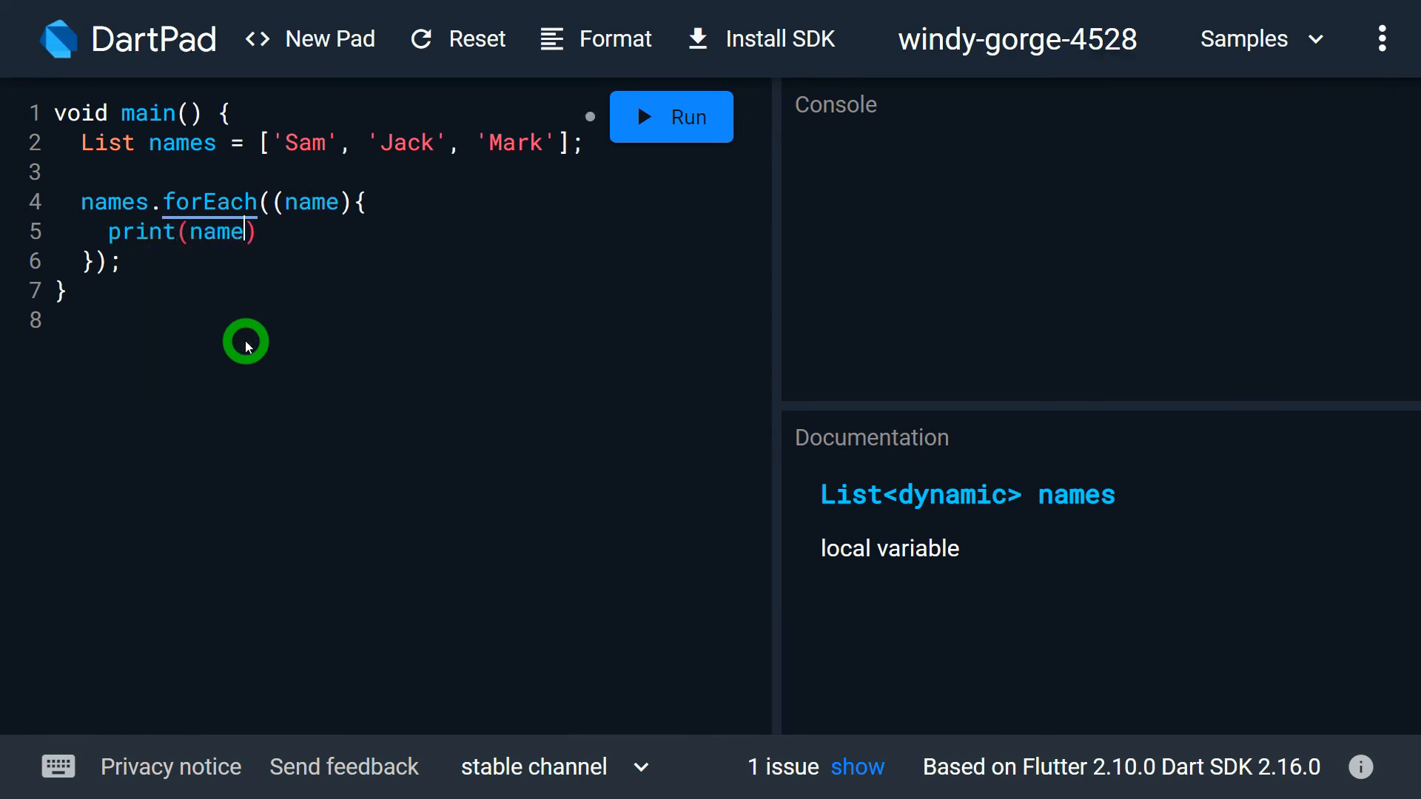
{"action": "type", "text": ";"}
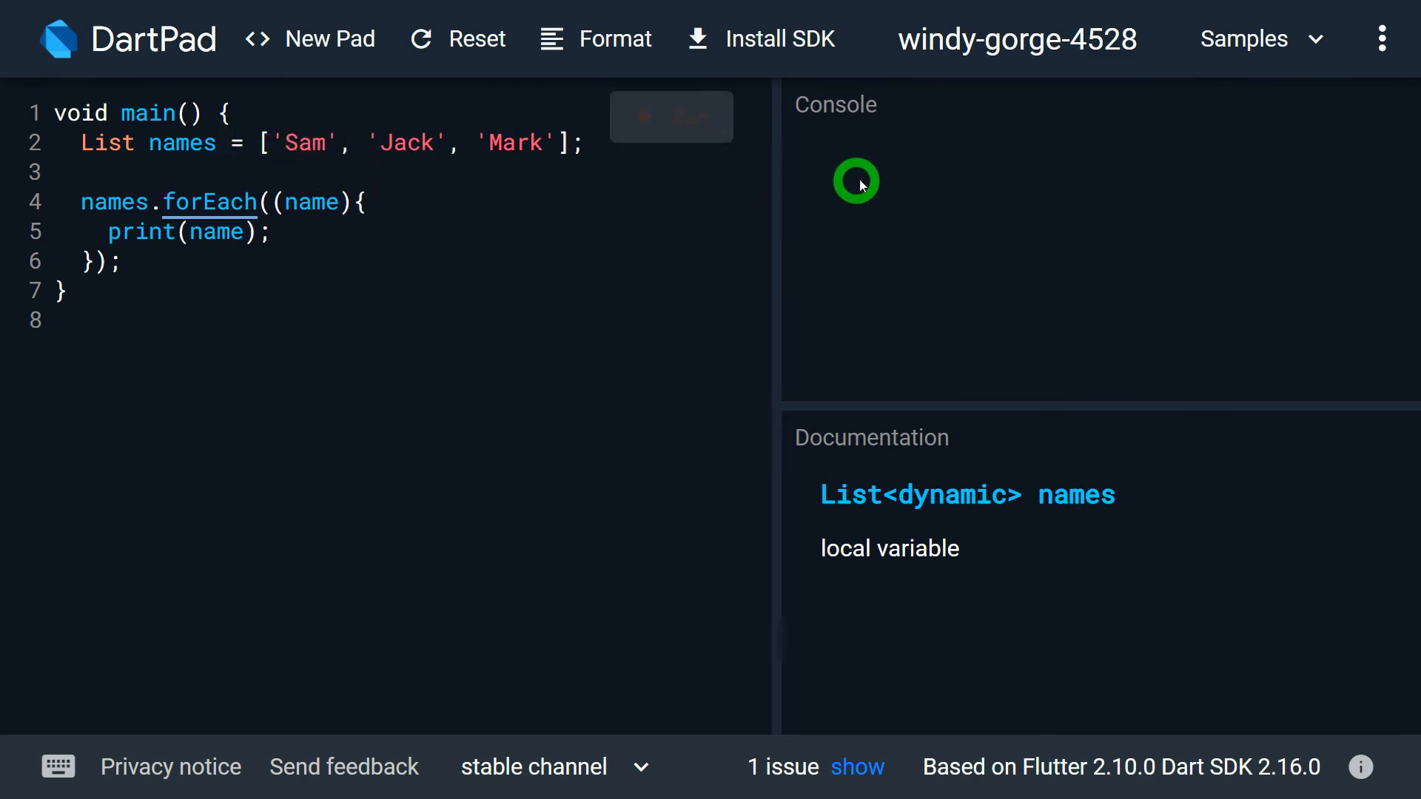
{"action": "mouse_move", "coordinate": [835, 186]}
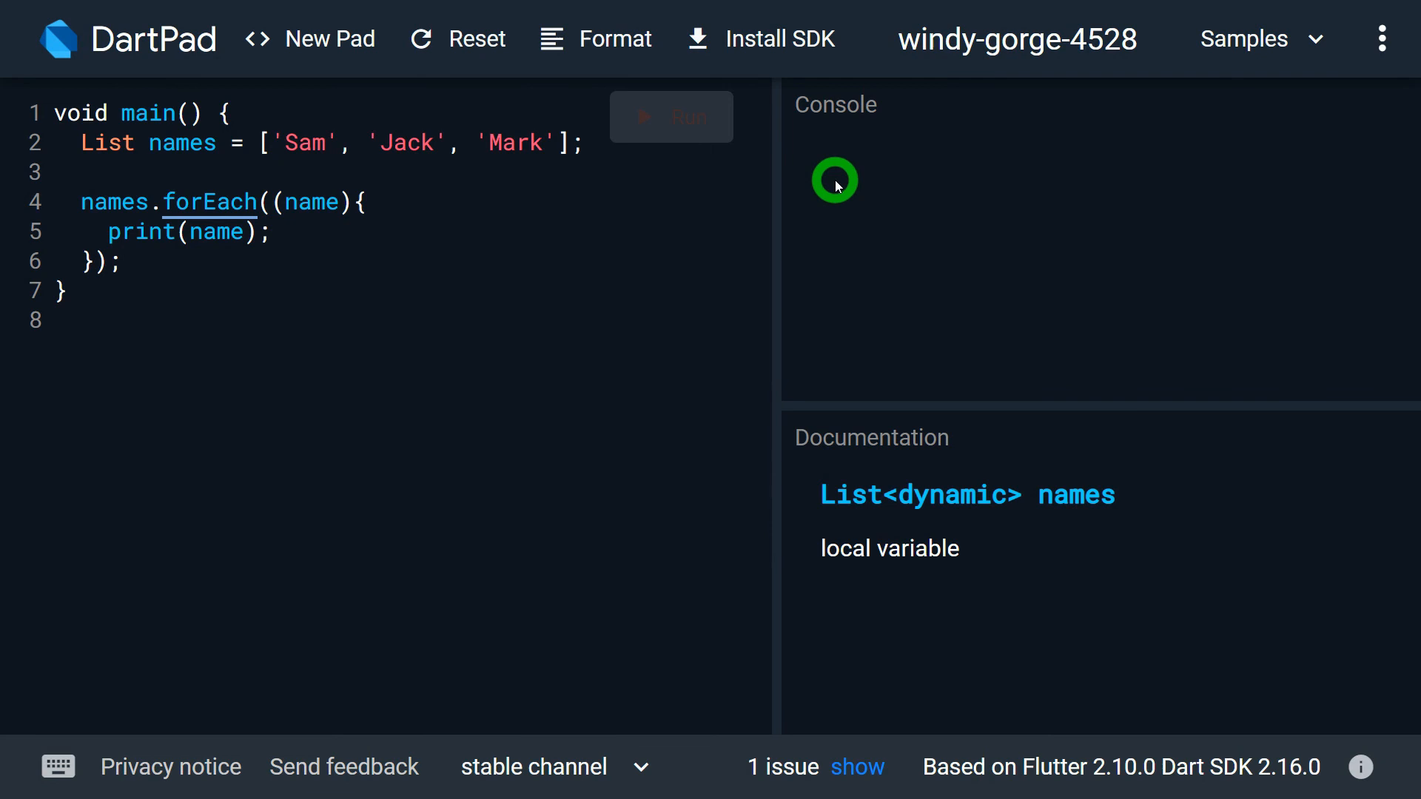
{"action": "left_click", "coordinate": [671, 115]}
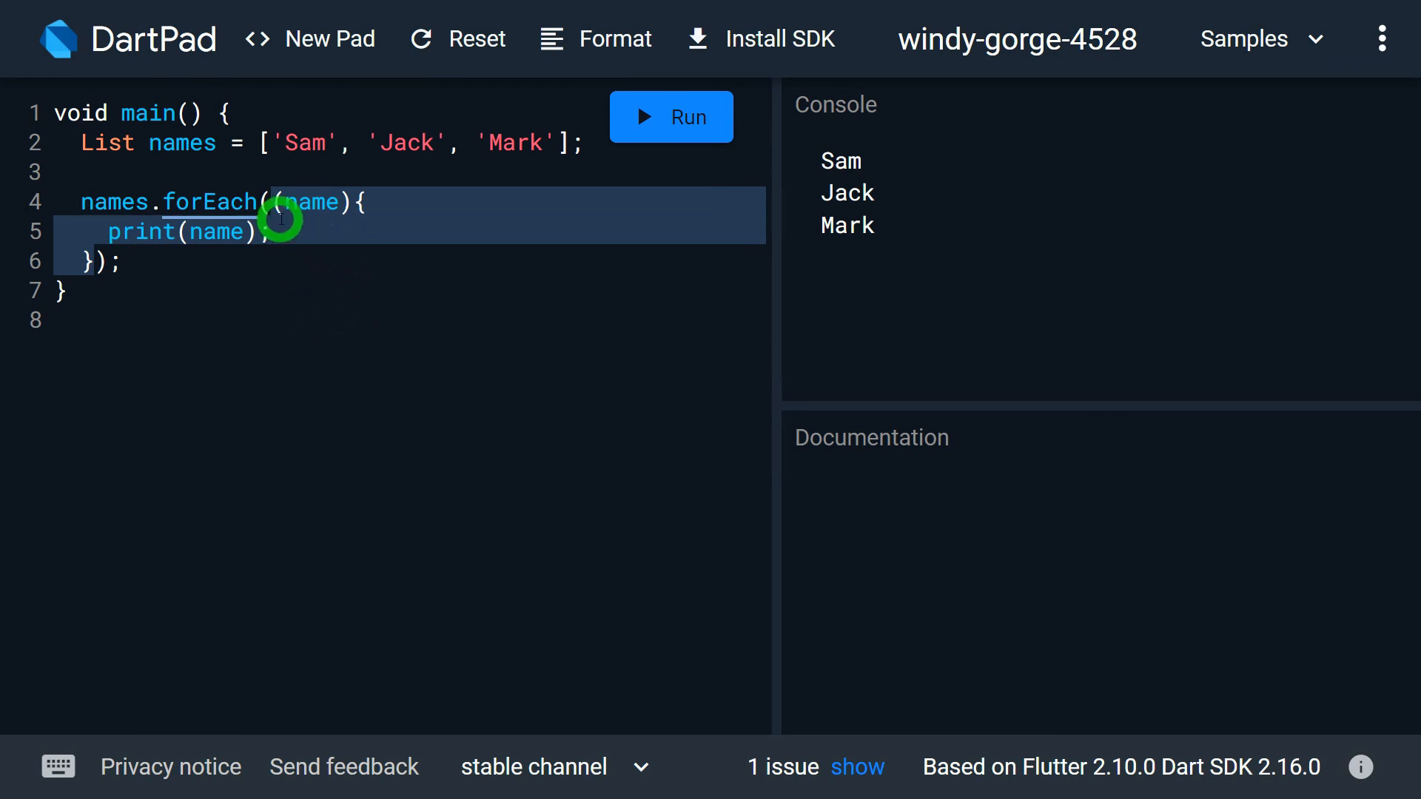
- Highlight the print statement after Sam, Jack and Mark appear in the console
{"action": "double_click", "coordinate": [308, 202]}
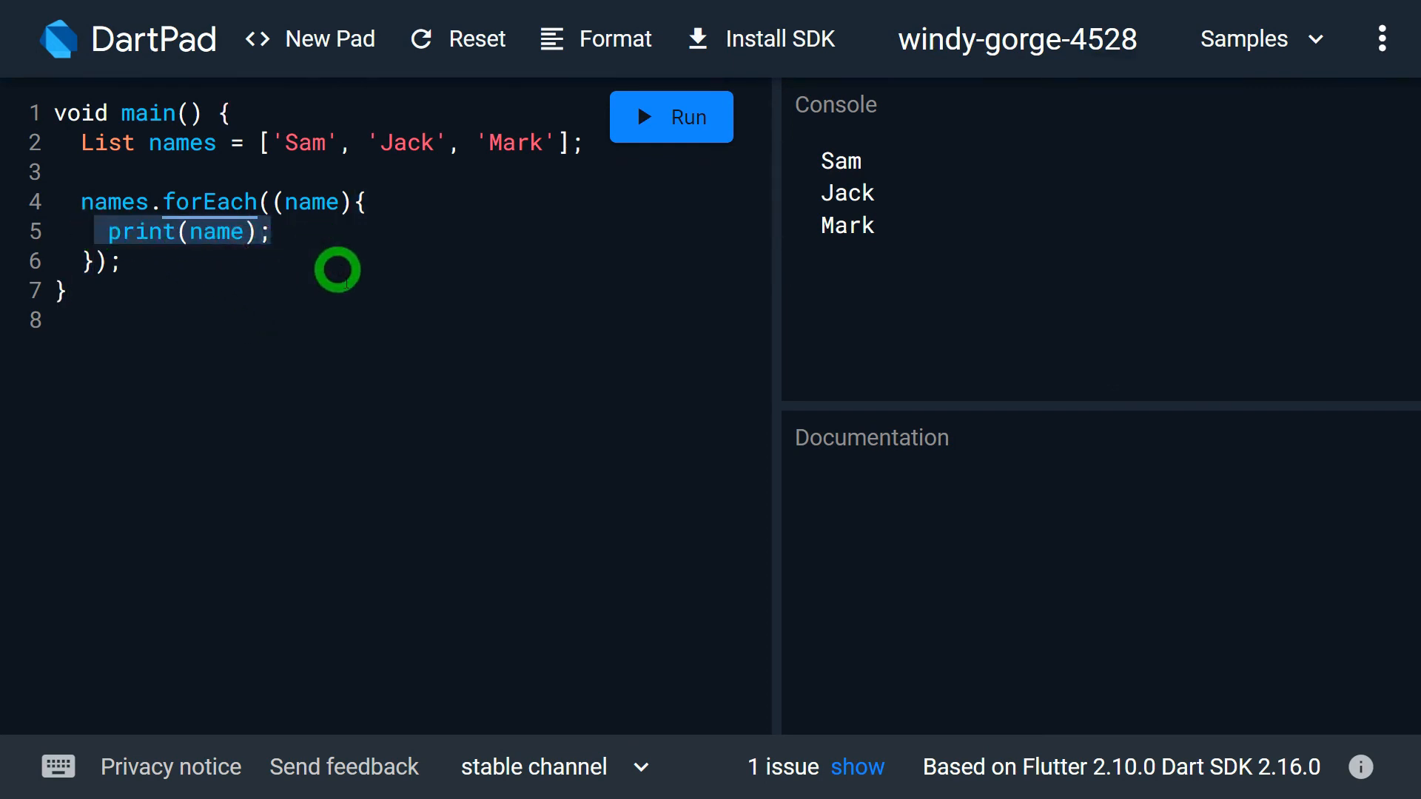
{"action": "mouse_move", "coordinate": [361, 309]}
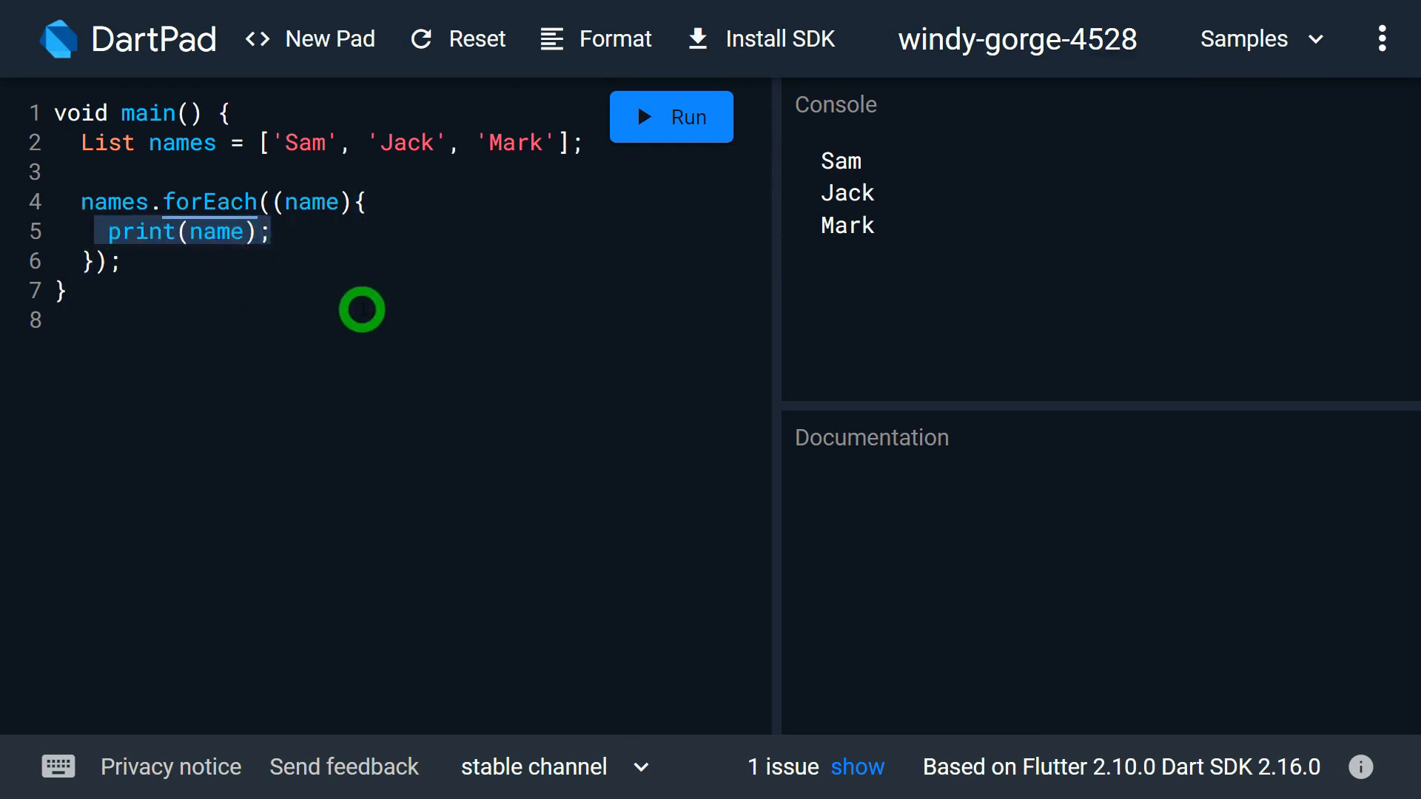